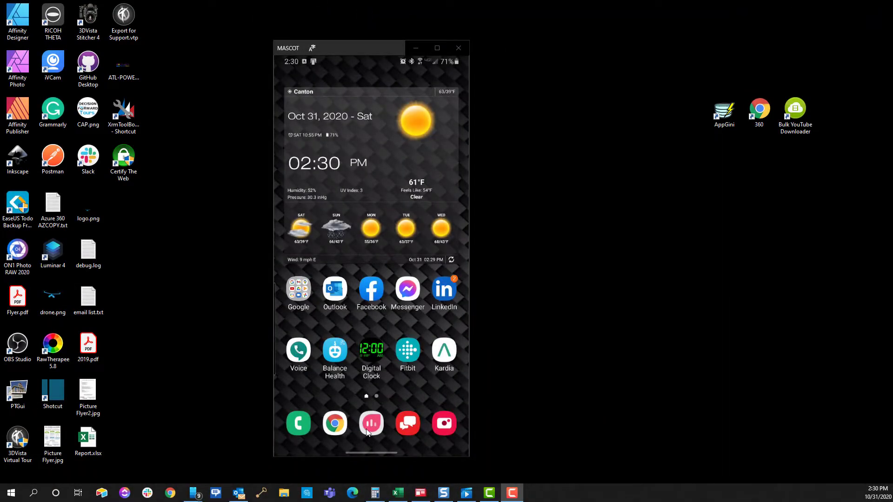
mouse_move(396, 397)
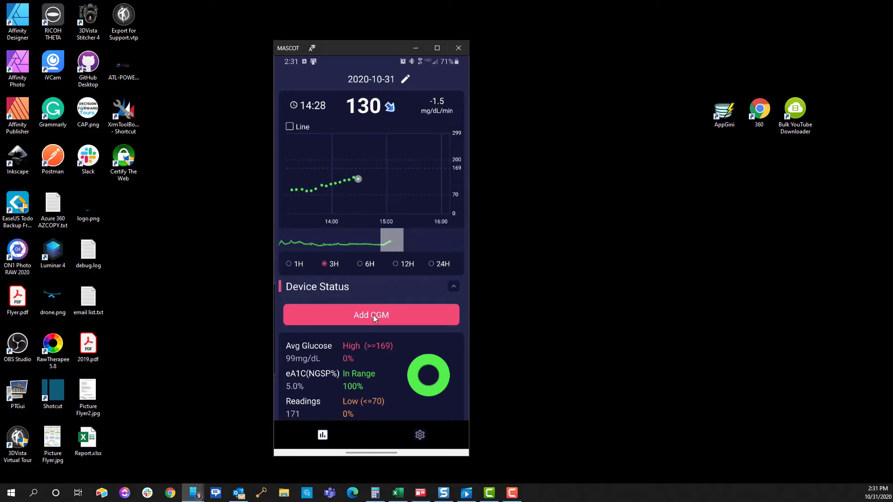
mouse_move(353, 182)
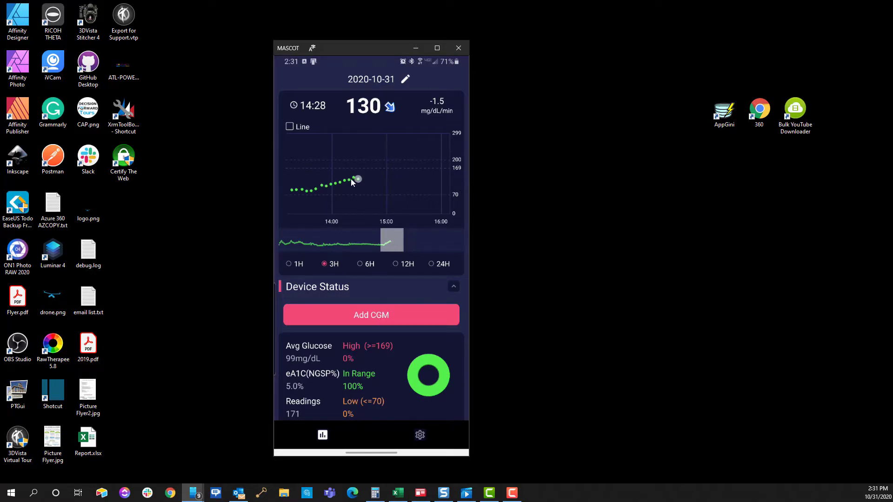
mouse_move(344, 188)
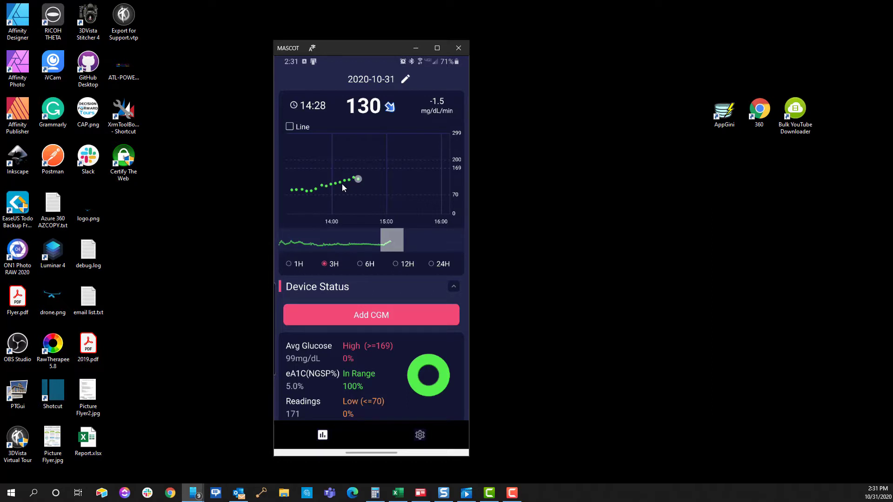
Add an Abbott CGM by scanning and connecting to the found Bubble transmitter
click(420, 435)
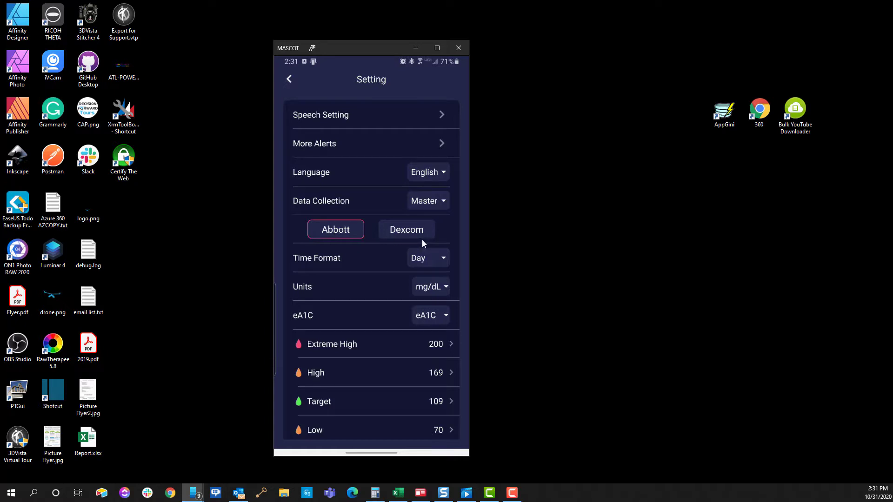
mouse_move(351, 244)
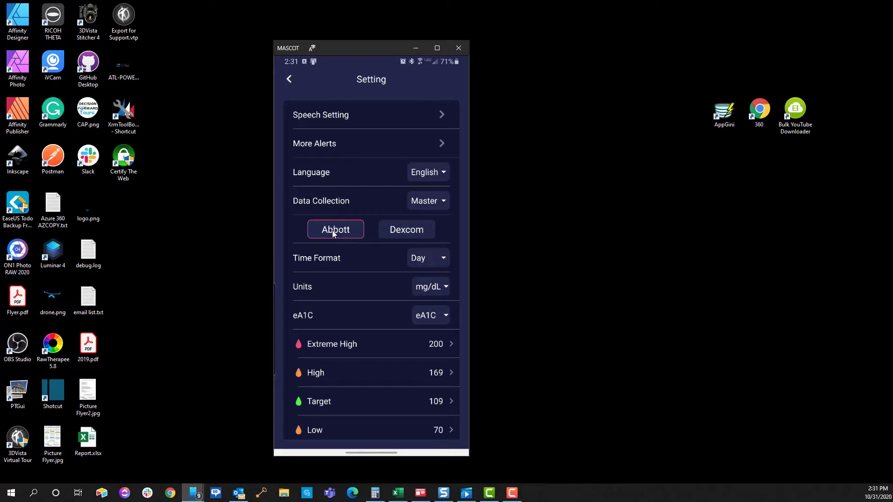
click(335, 229)
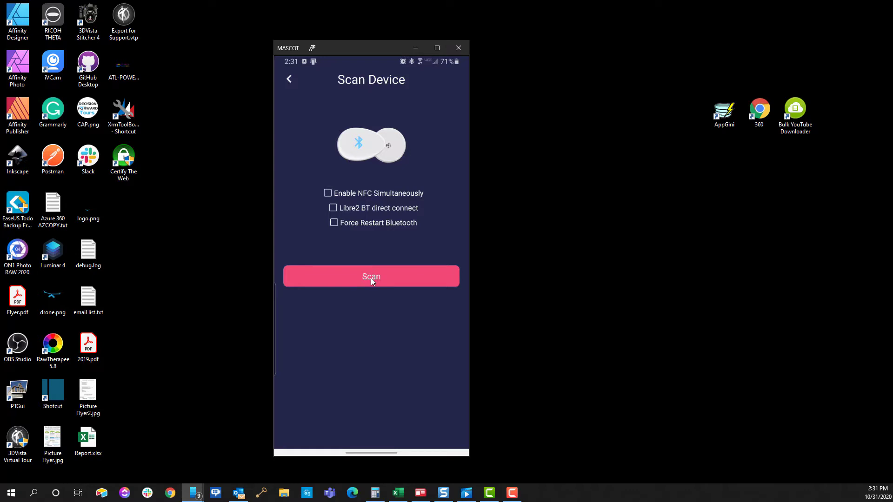
click(371, 277)
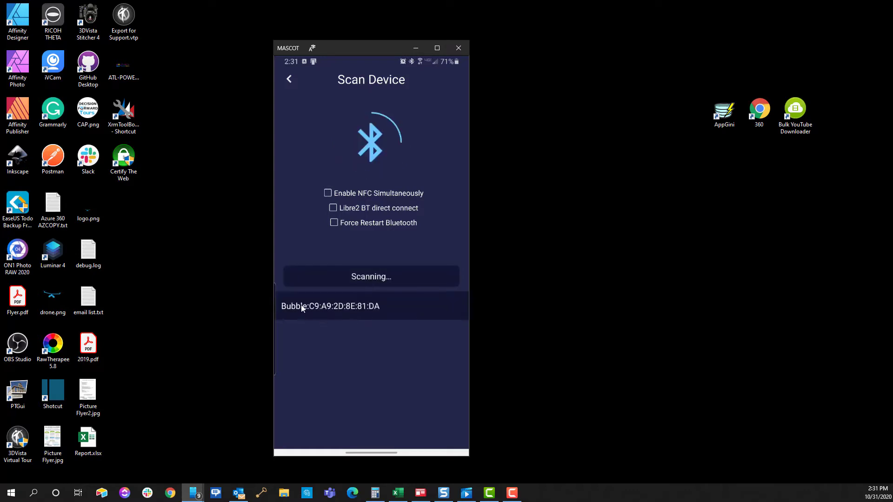
click(330, 306)
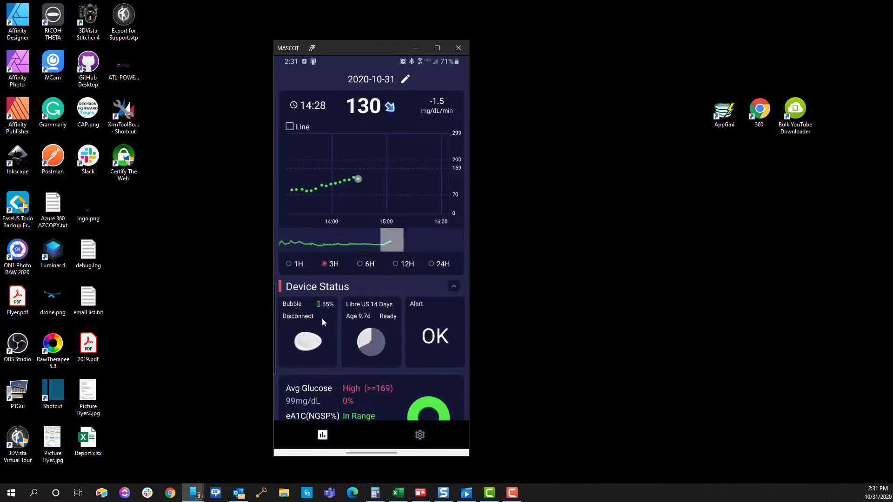
mouse_move(295, 322)
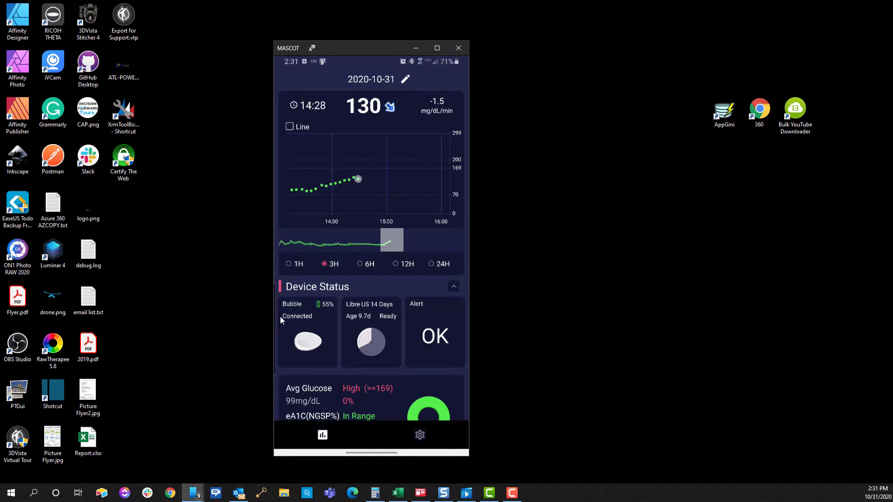
mouse_move(306, 321)
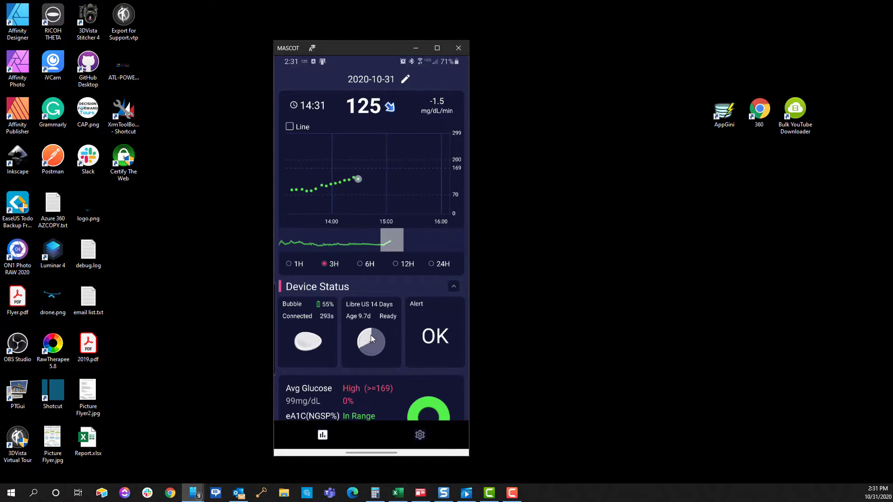
Show the Libre US 14 Days sensor details with serial, start time, age and Ready status
click(371, 341)
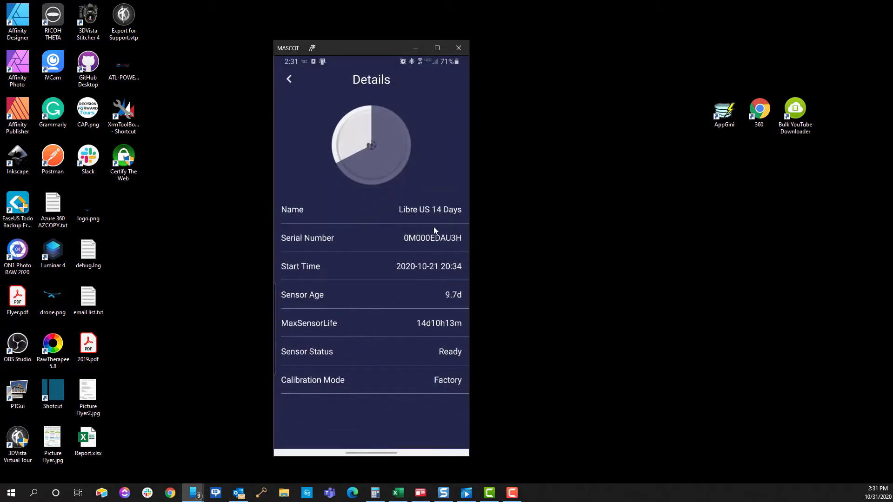
mouse_move(399, 275)
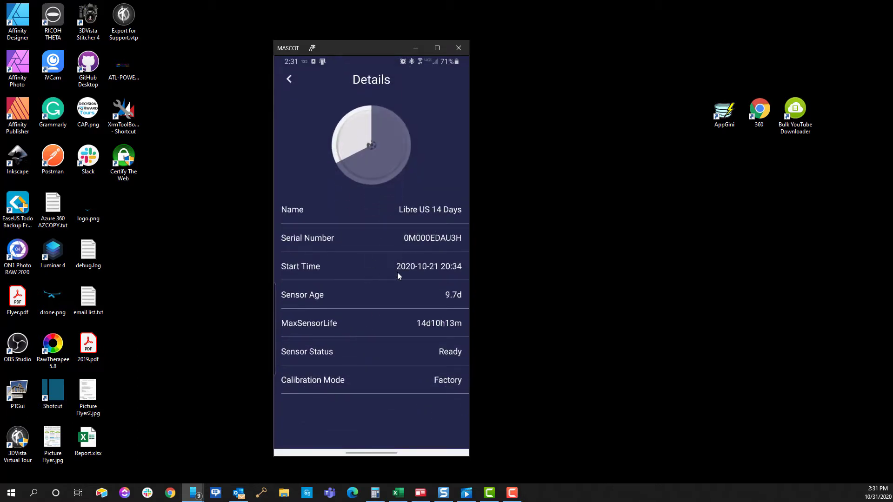
mouse_move(436, 333)
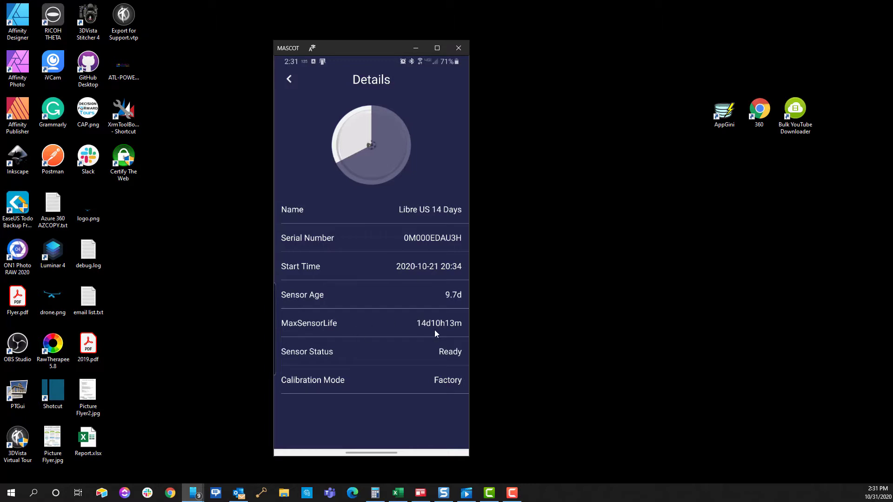
mouse_move(435, 340)
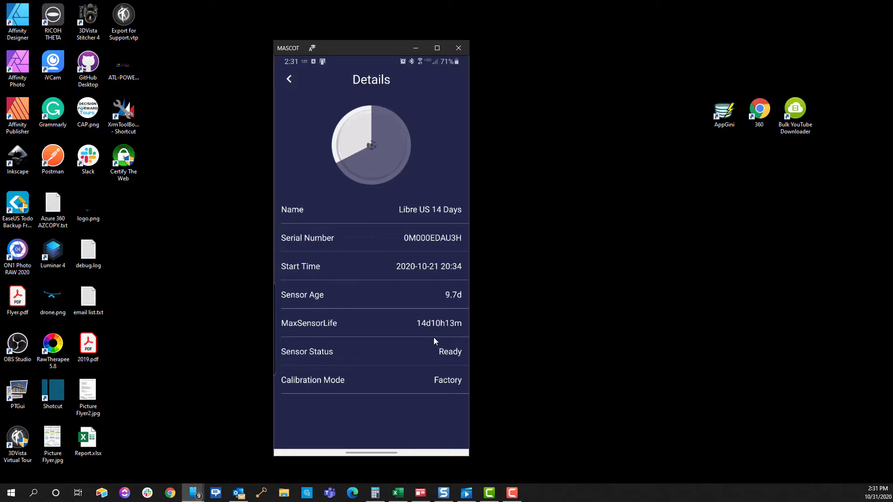
mouse_move(384, 173)
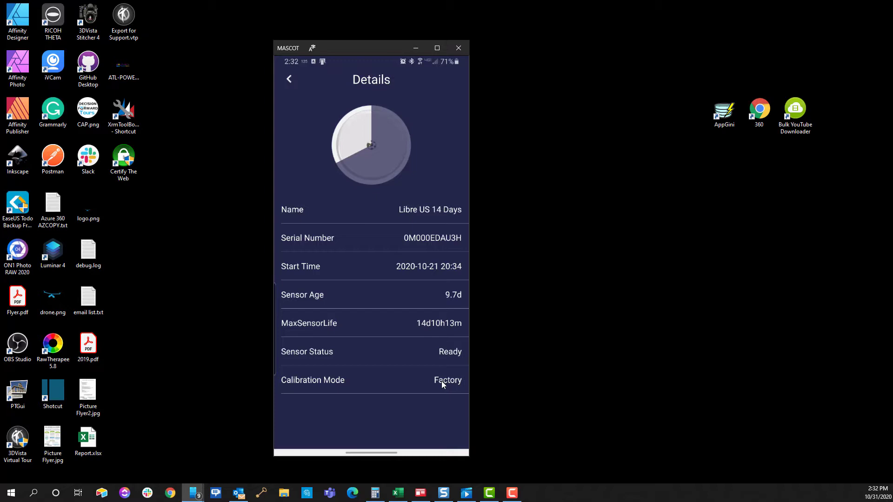
mouse_move(375, 175)
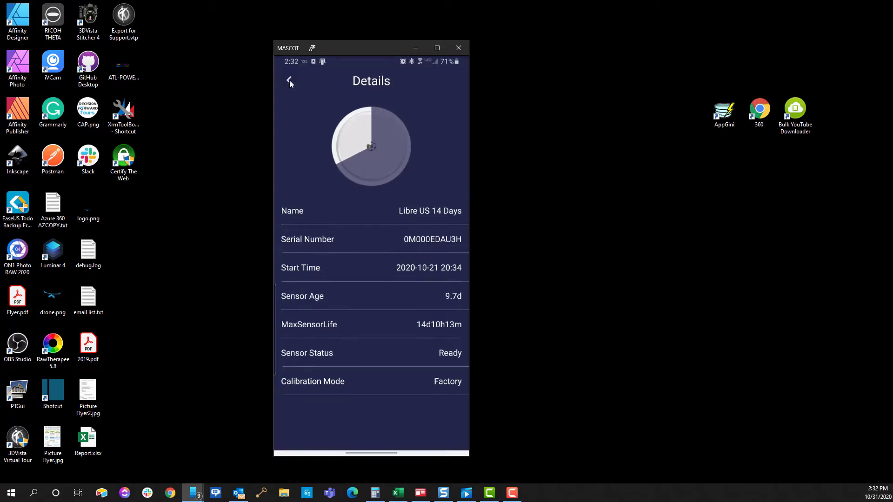
Go back from sensor details to the glucose overview with graph and device status
click(290, 81)
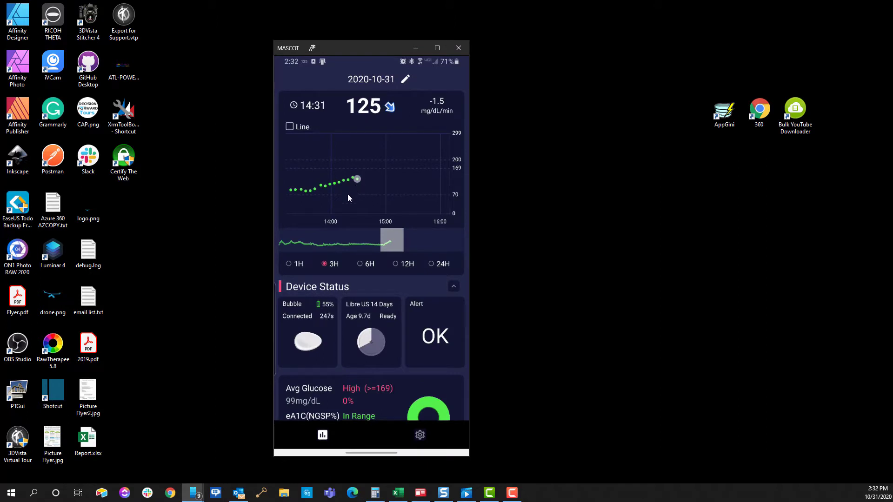
mouse_move(392, 206)
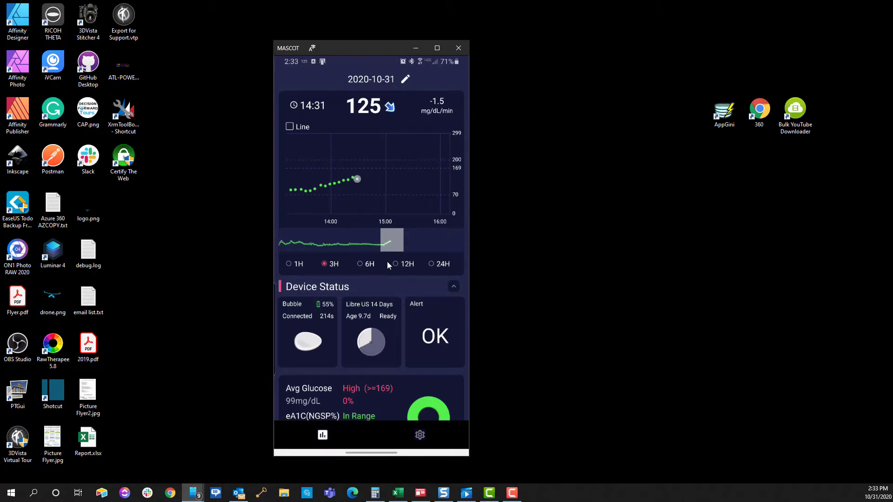
mouse_move(376, 233)
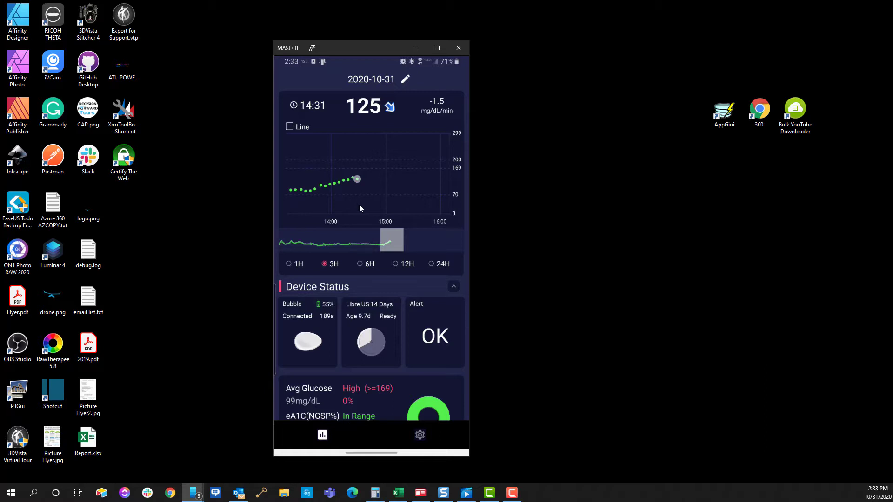
mouse_move(394, 334)
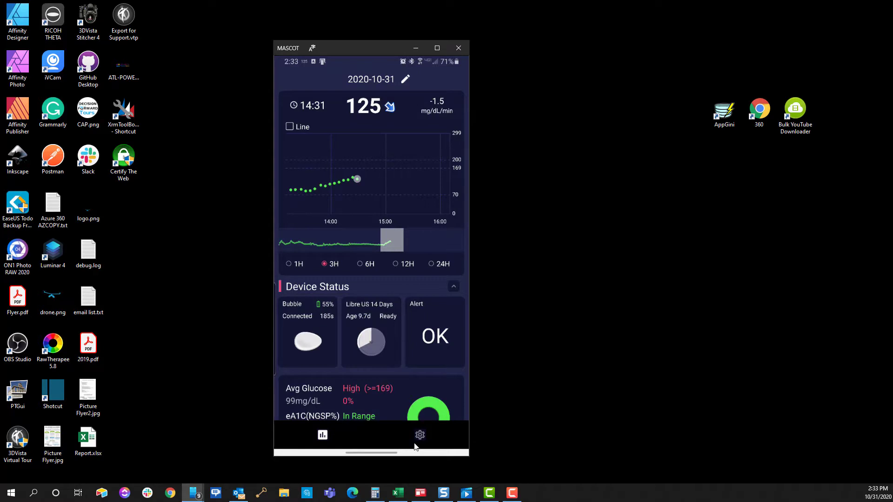
Inspect the Extreme High 200 threshold in Settings and dismiss its picker unchanged
click(419, 435)
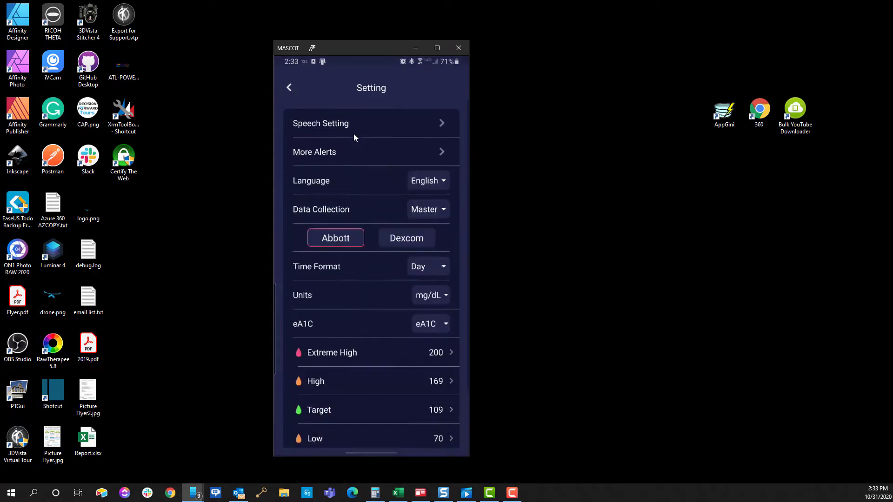
scroll(down, 3)
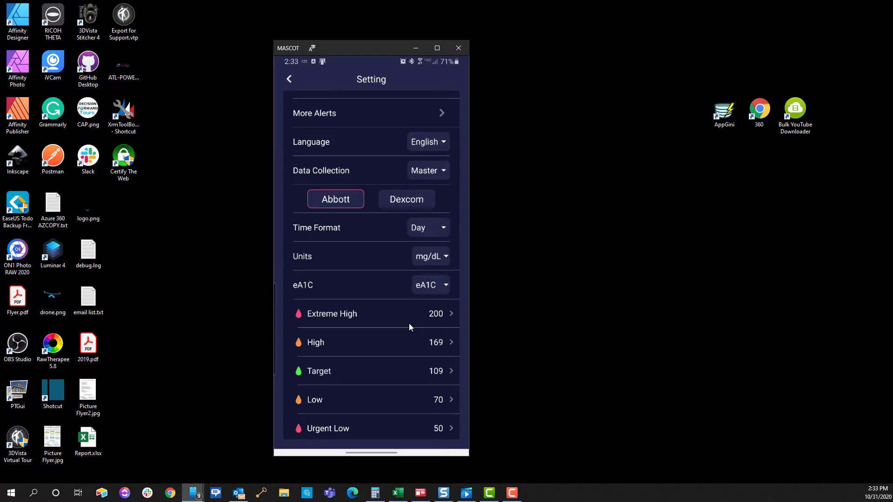
mouse_move(397, 325)
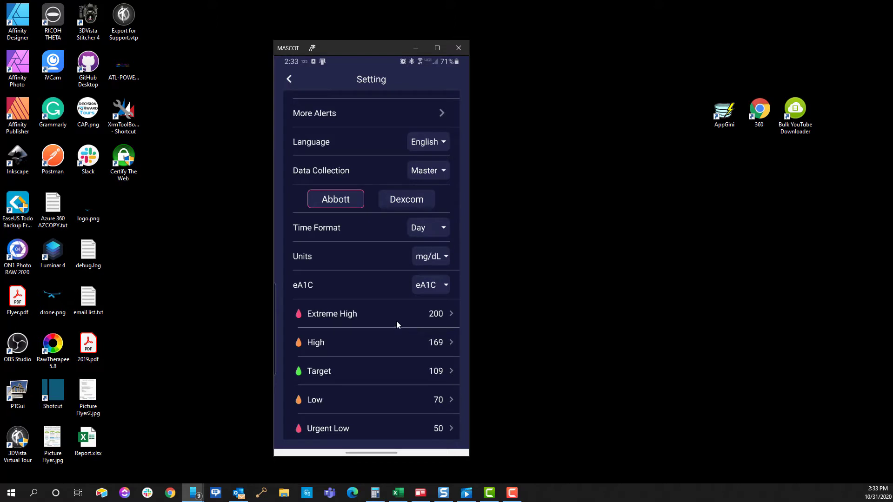
mouse_move(444, 326)
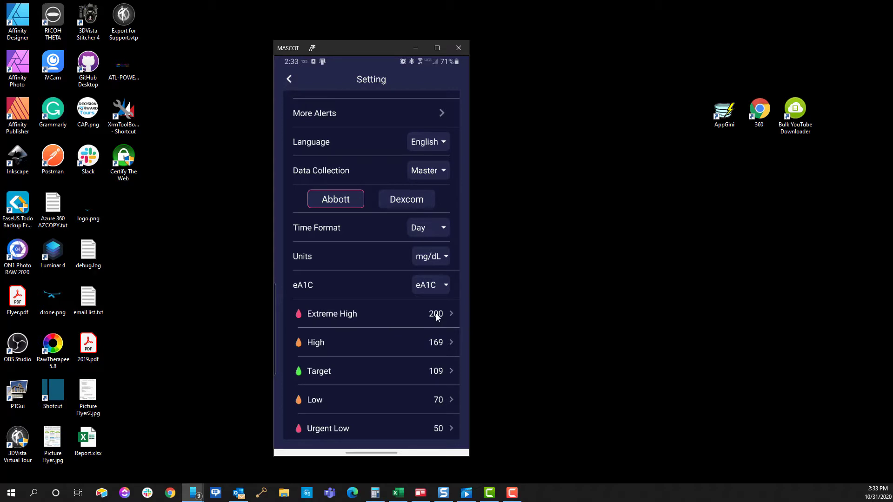
click(435, 313)
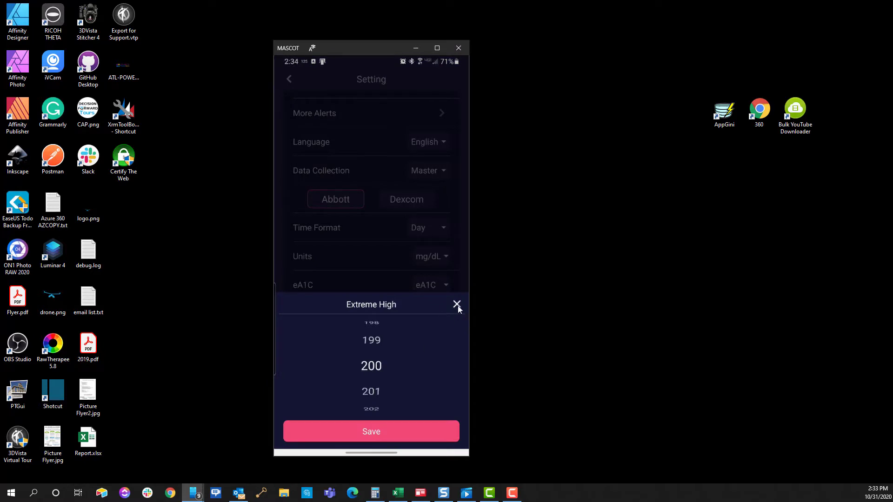
click(456, 304)
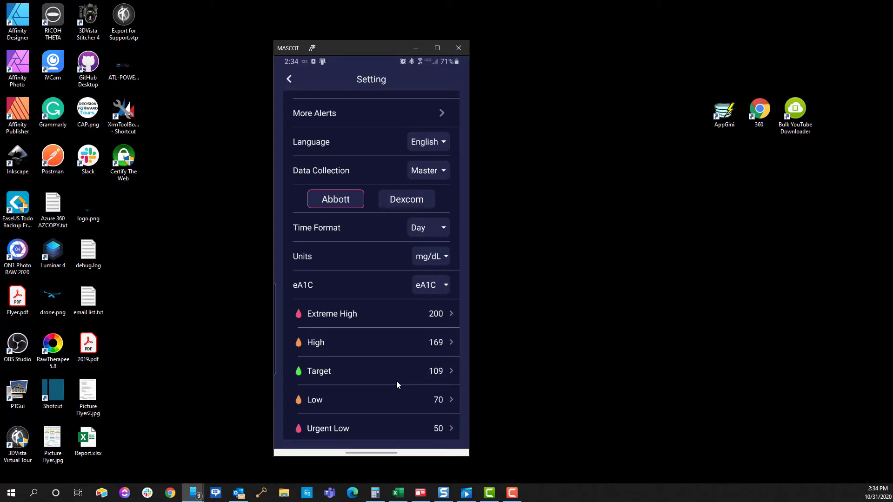
mouse_move(354, 147)
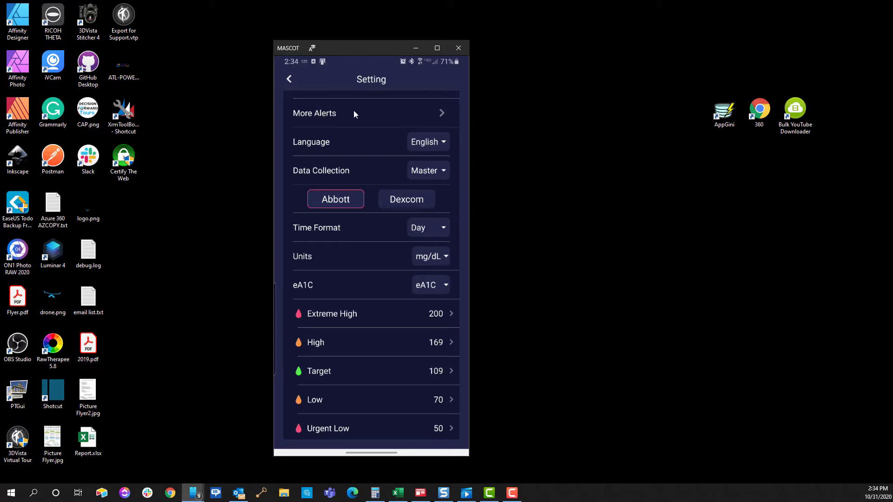
Browse the More Alerts list from Signal Loss 15min down to missed-reading sensor alerts
click(315, 112)
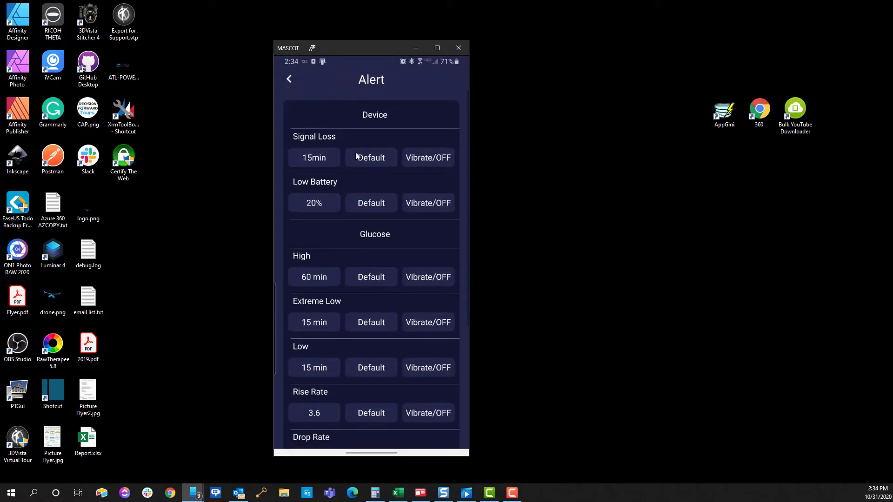
mouse_move(376, 348)
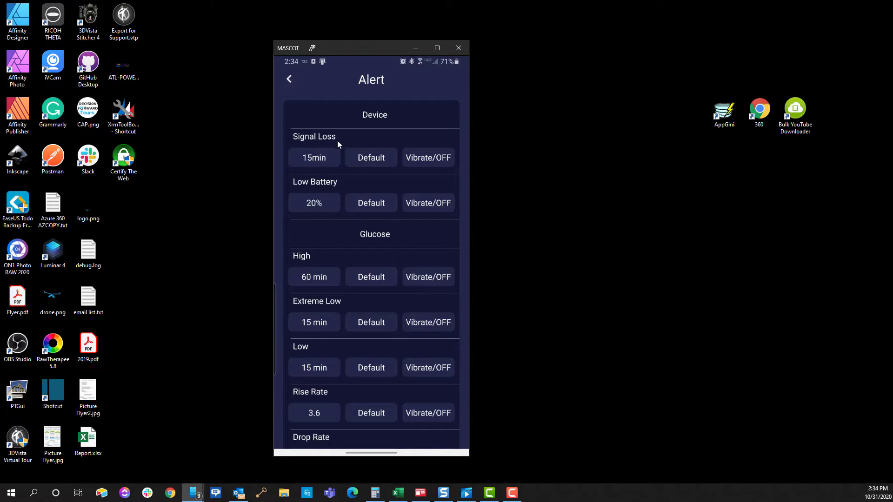
mouse_move(363, 123)
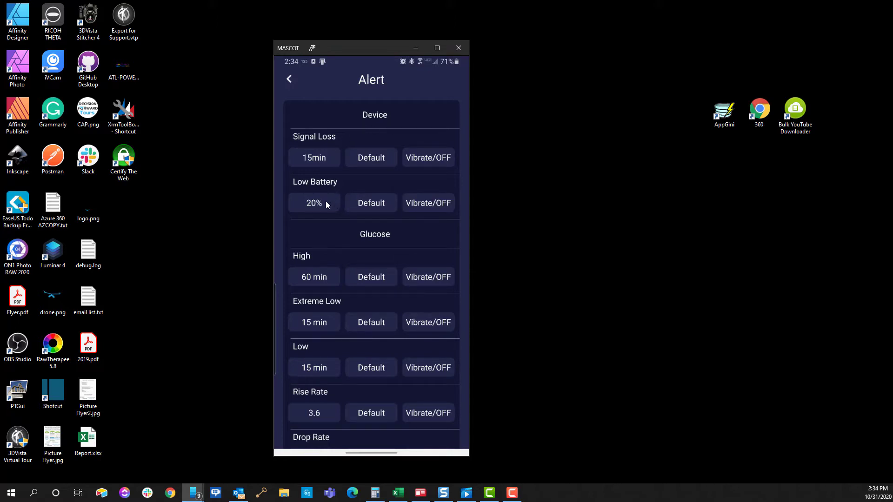
mouse_move(376, 253)
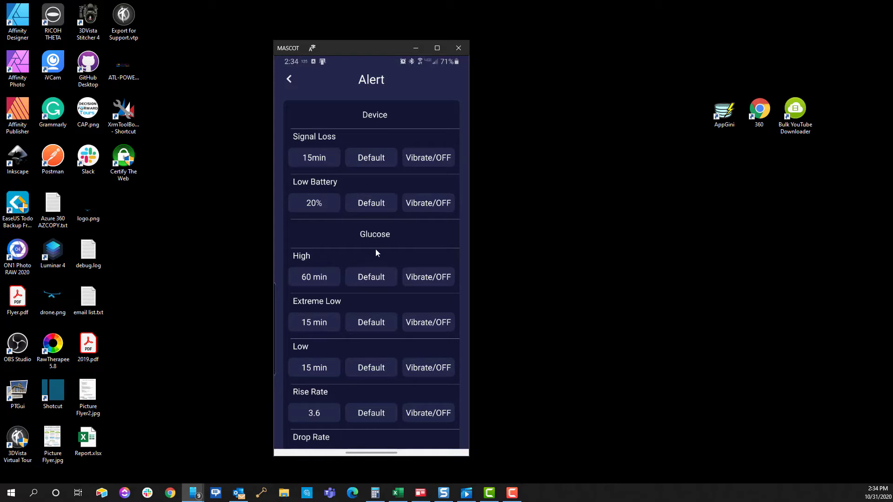
mouse_move(322, 278)
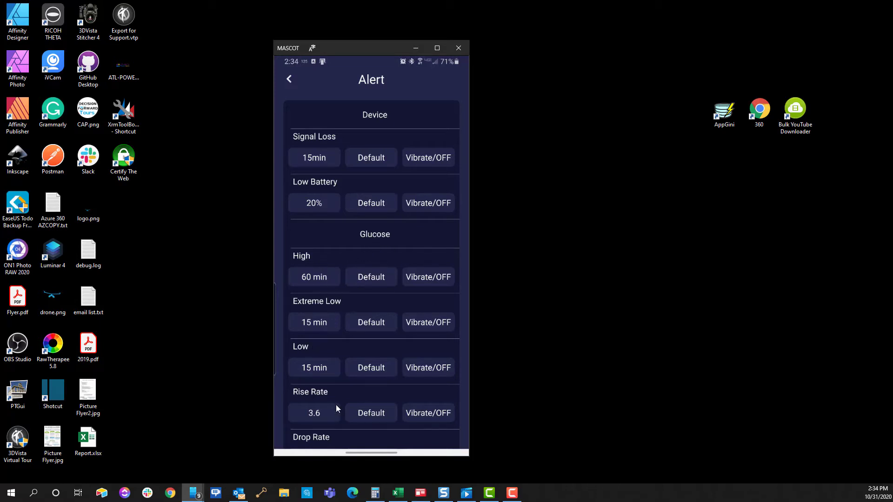
scroll(down, 3)
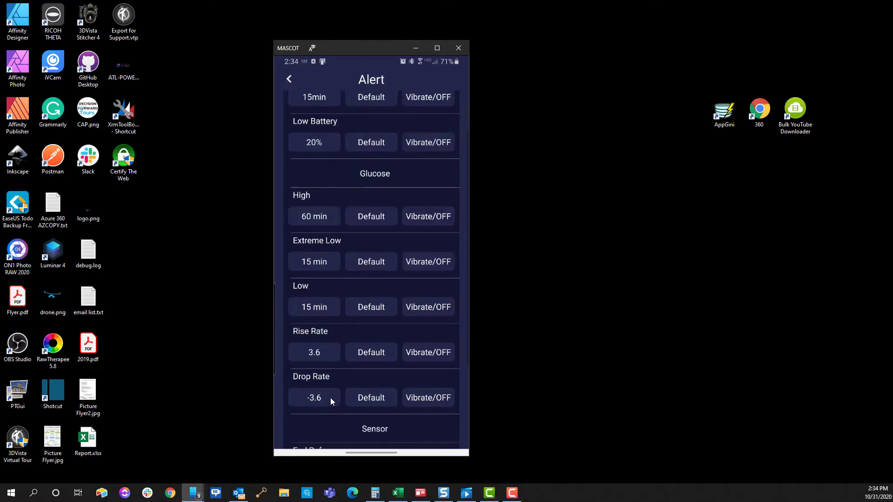
scroll(down, 3)
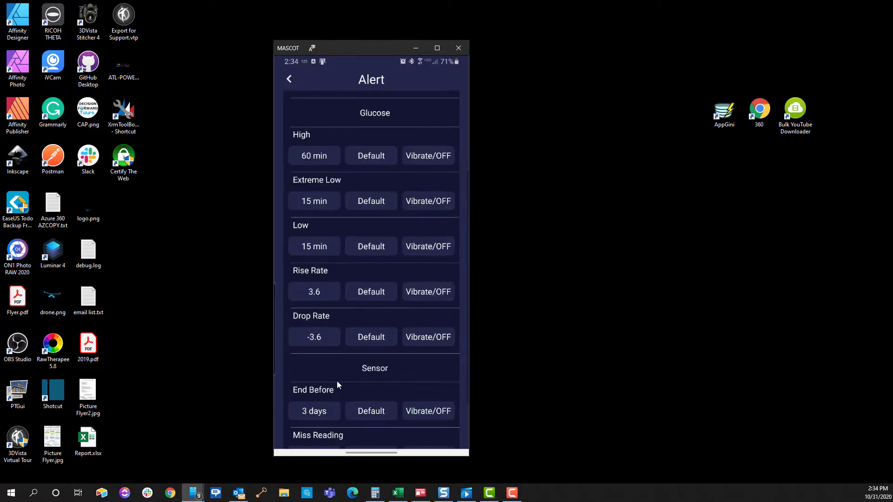
scroll(down, 3)
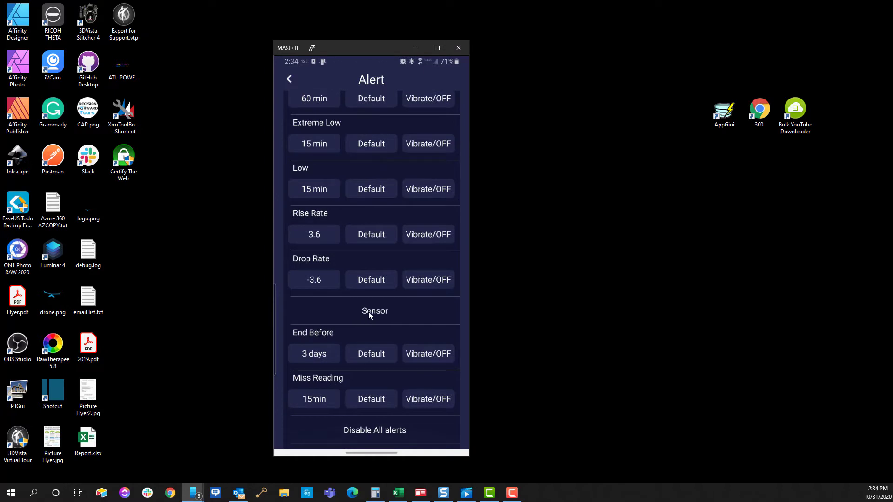
mouse_move(322, 356)
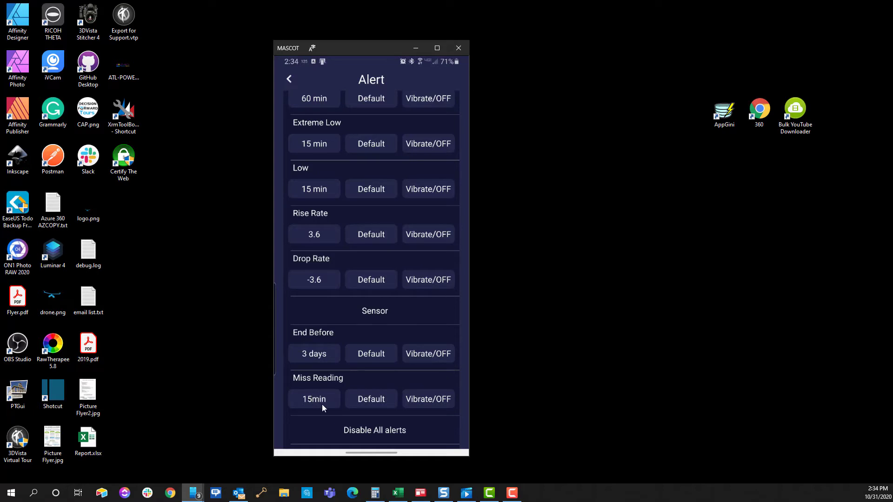
mouse_move(332, 246)
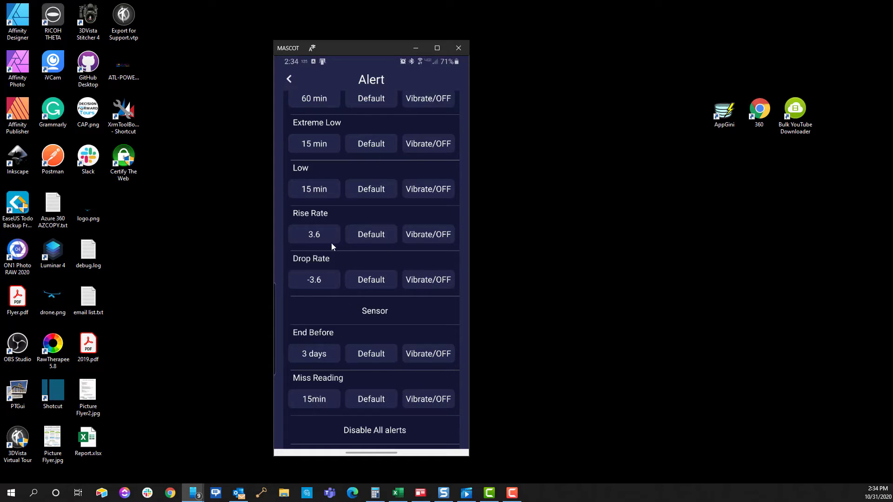
mouse_move(290, 91)
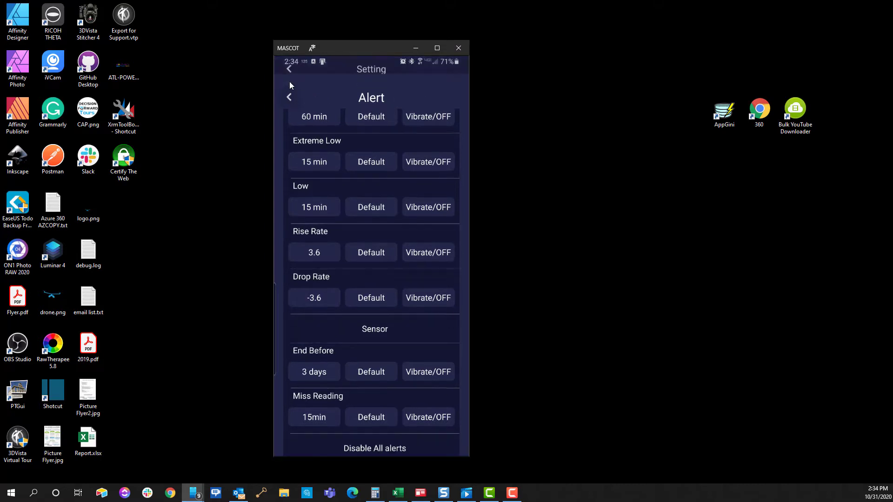
Enable spoken BG readings, trend, delta, thresholds and volume override, saving custom volume 100%
click(290, 95)
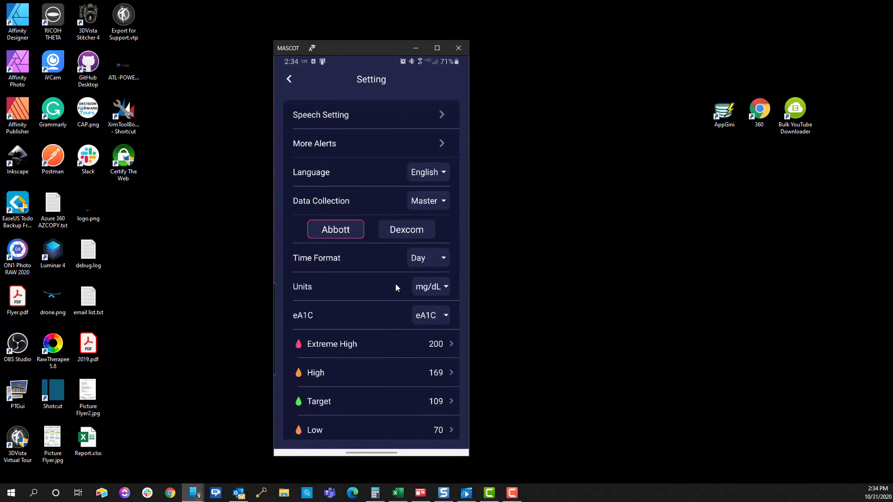
mouse_move(351, 124)
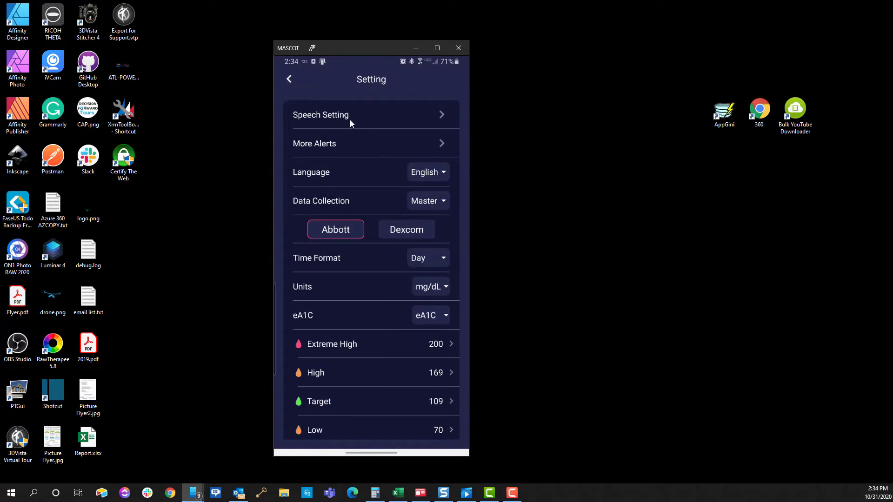
click(321, 115)
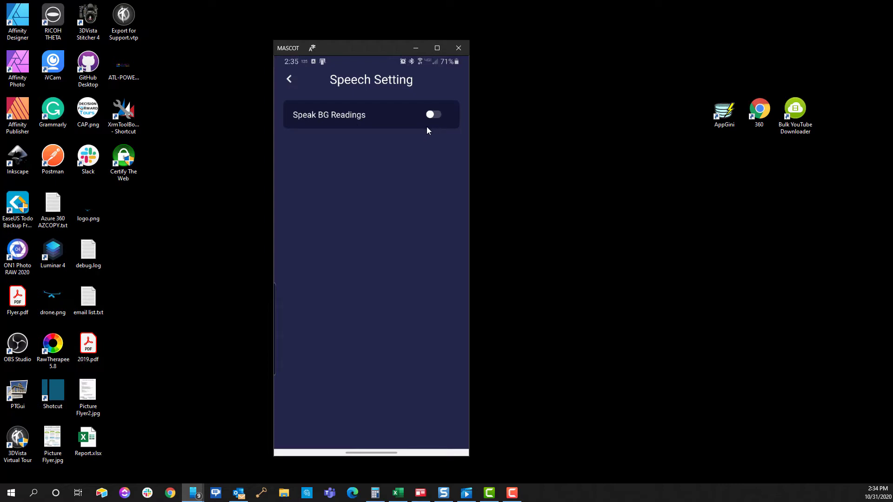
click(434, 115)
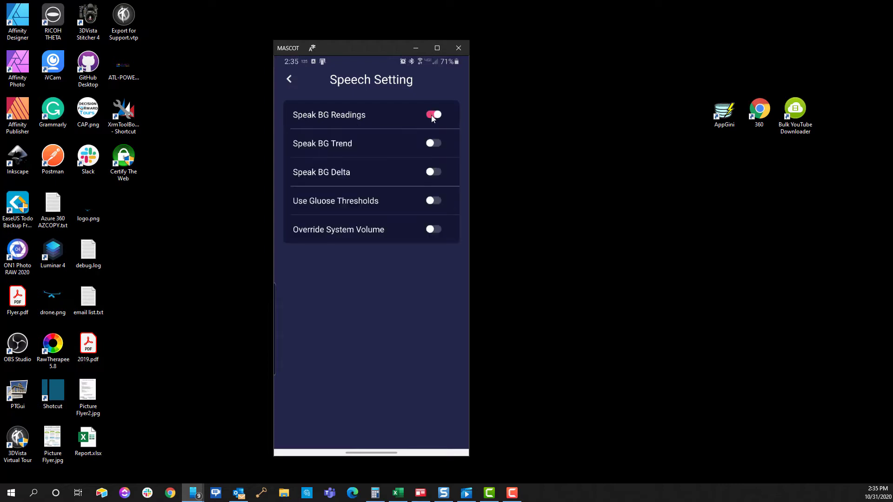
click(433, 114)
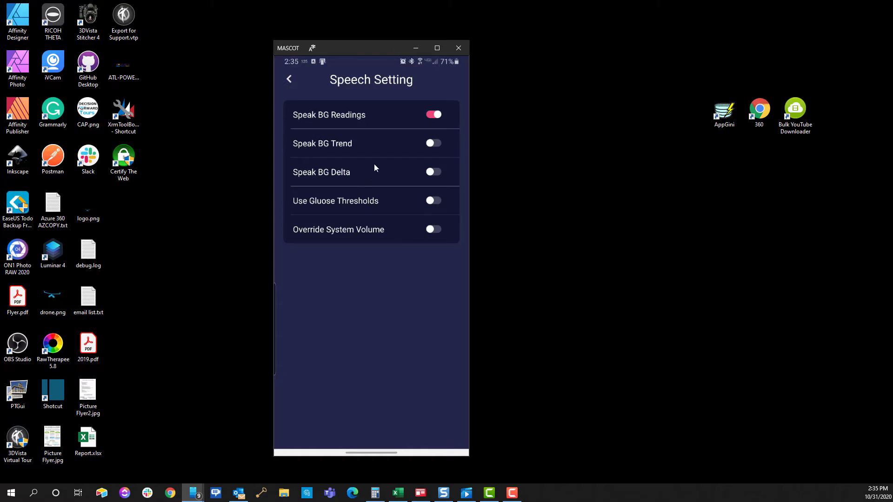
click(433, 143)
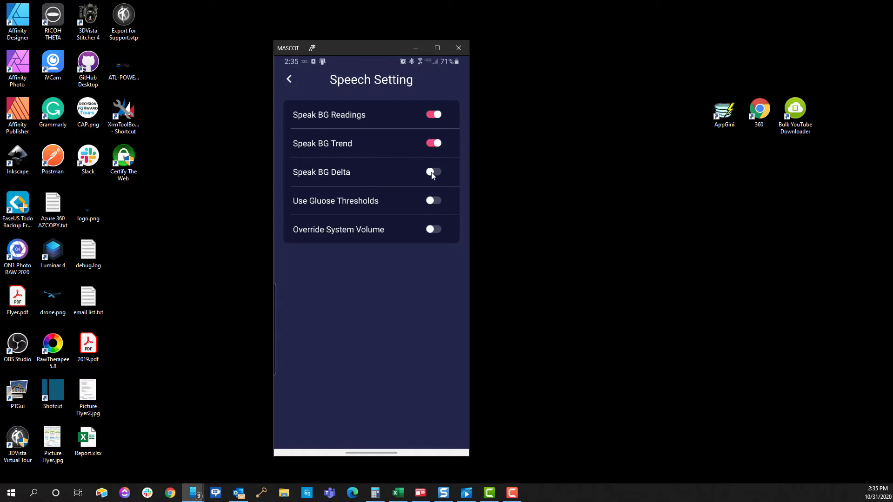
click(432, 172)
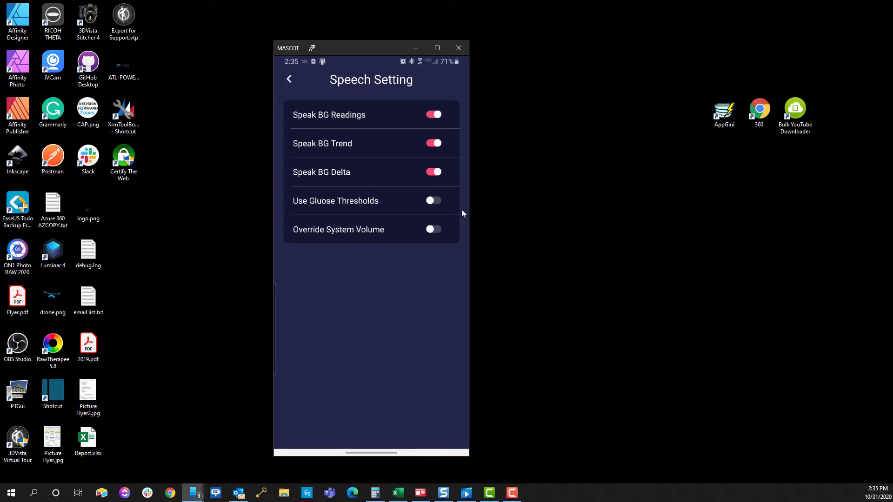
click(434, 200)
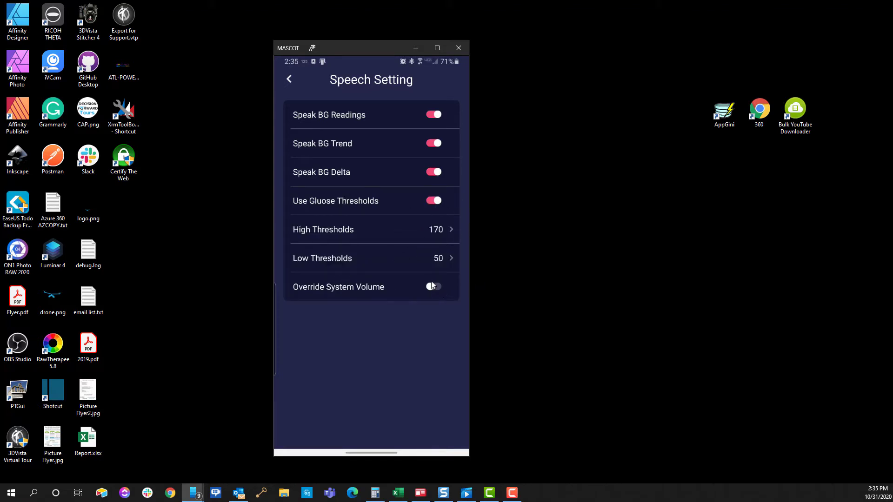
click(433, 286)
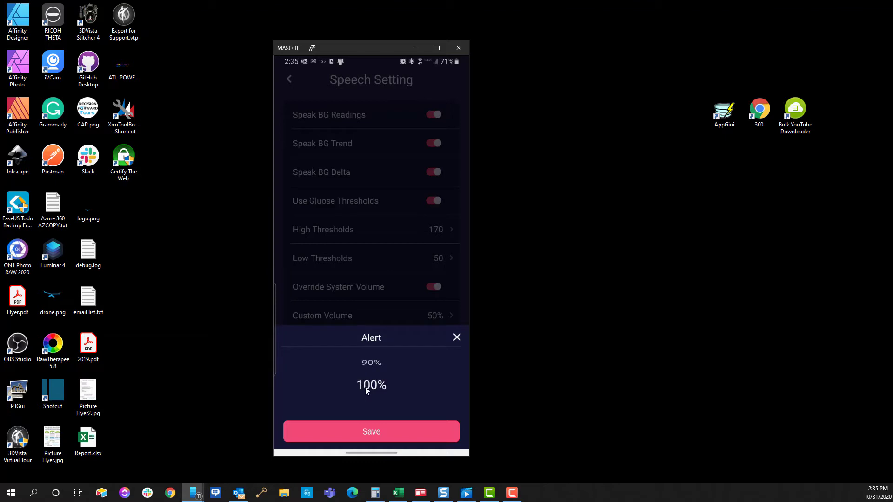
click(371, 430)
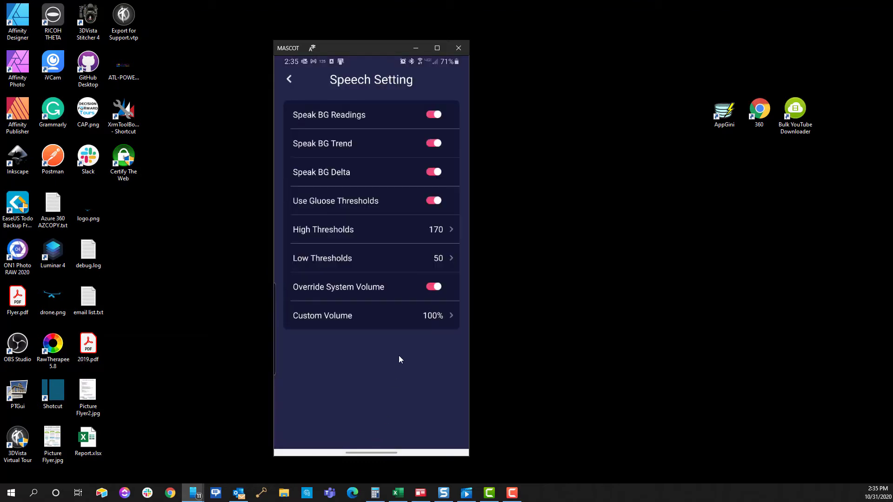
mouse_move(430, 314)
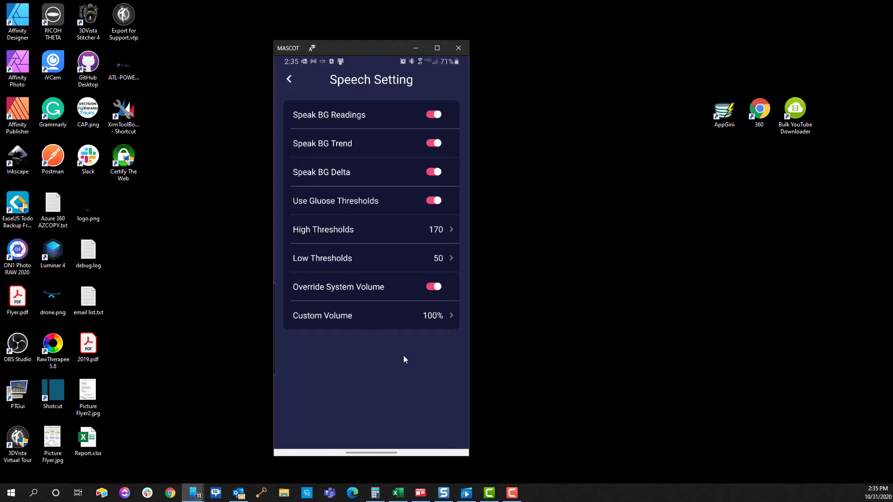
mouse_move(398, 362)
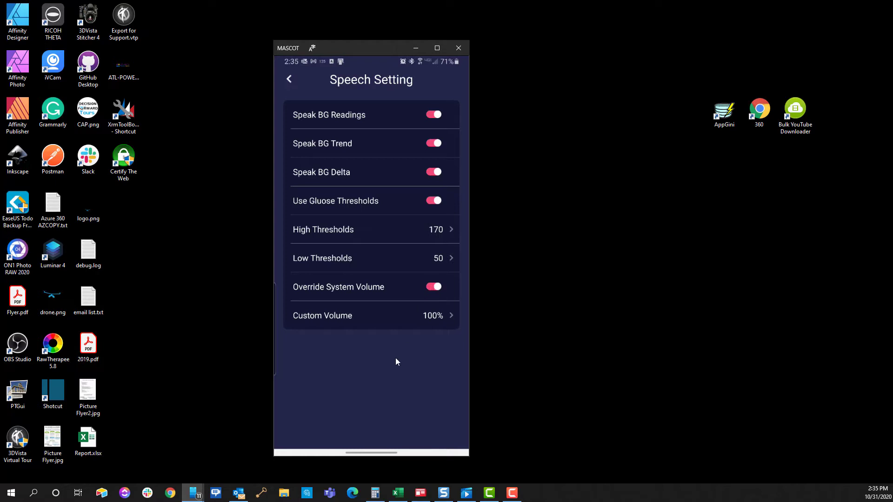
mouse_move(321, 220)
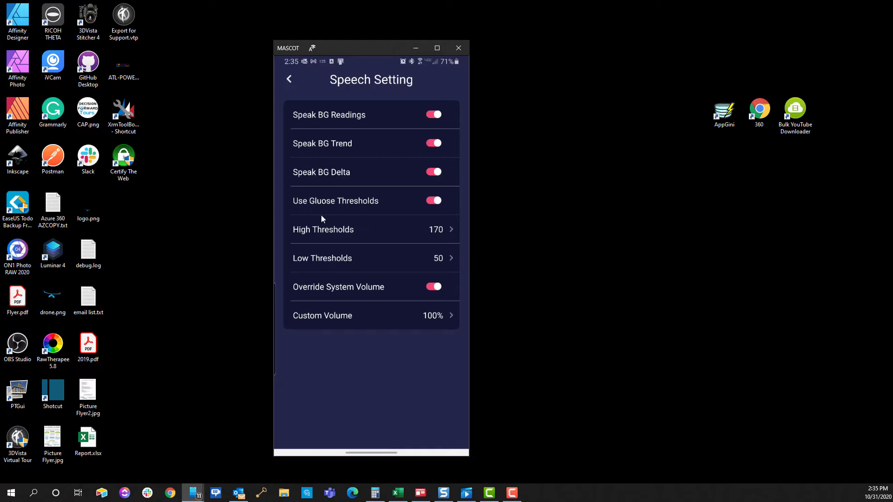
Back out of settings and show the glucose dashboard with the 125 mg/dL reading
click(288, 78)
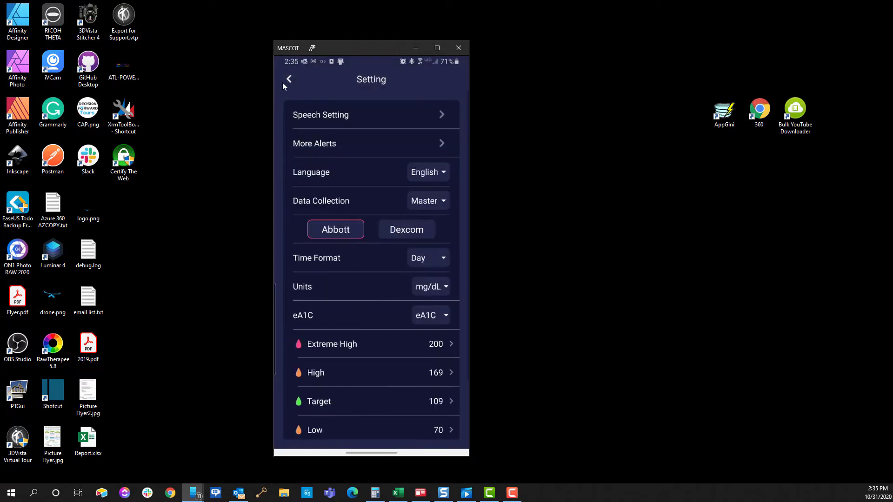
click(288, 78)
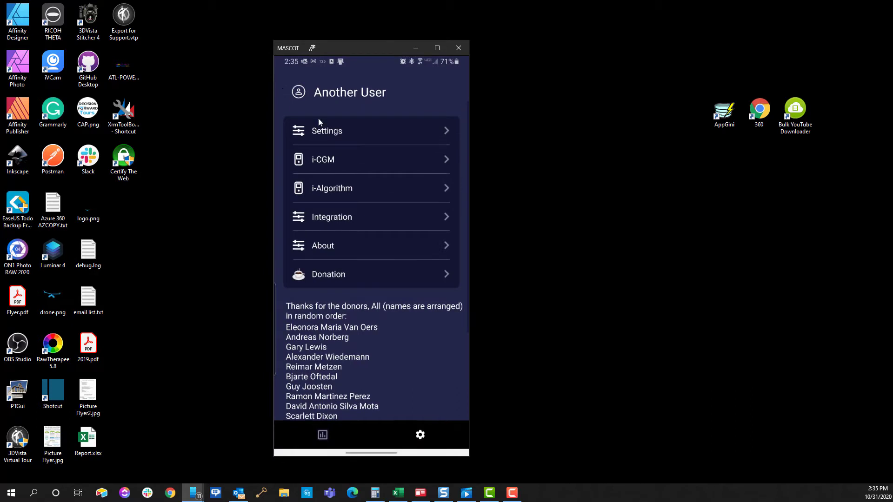
mouse_move(379, 184)
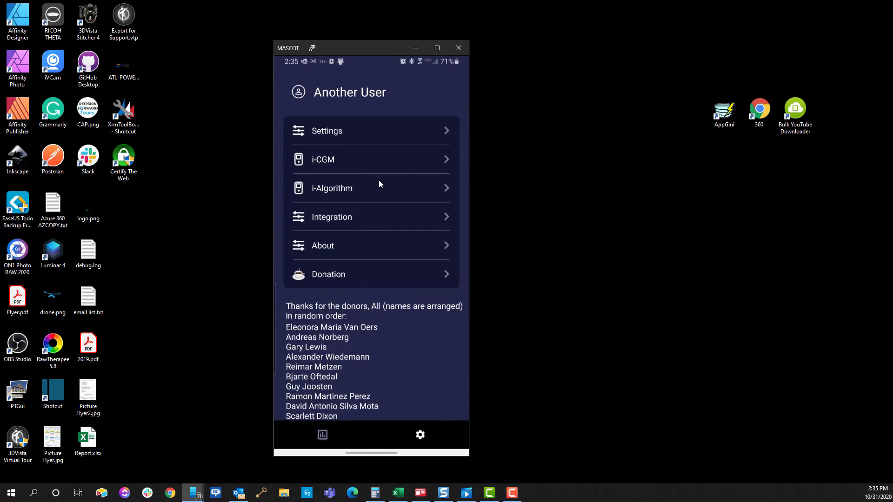
mouse_move(381, 434)
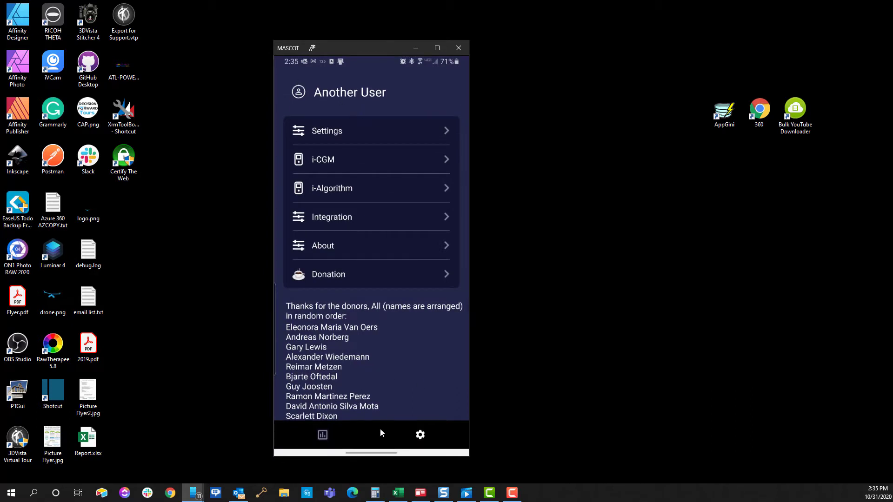
click(322, 434)
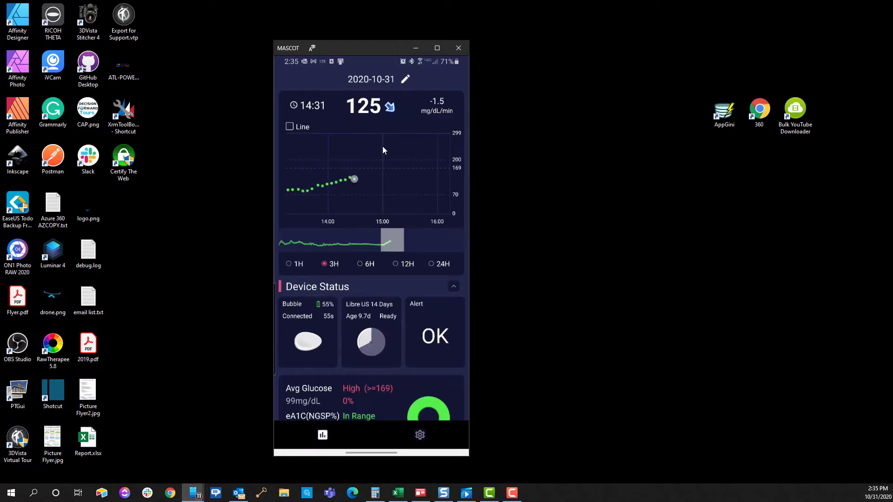
mouse_move(327, 323)
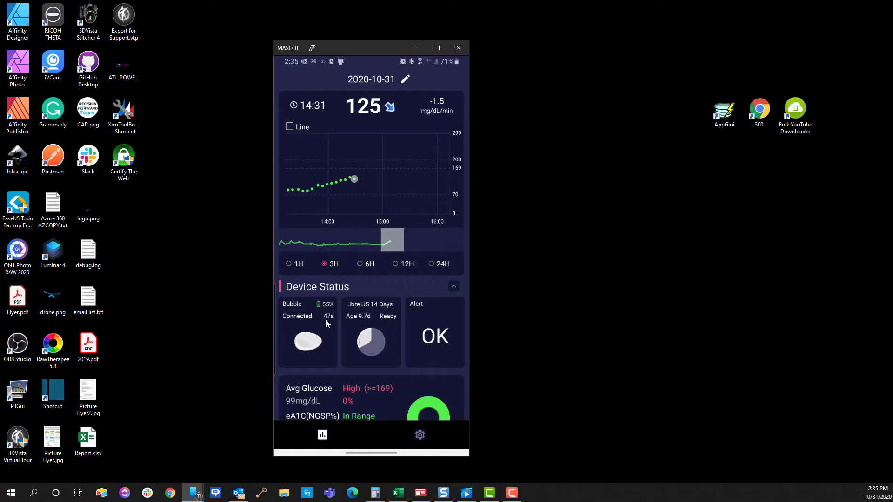
mouse_move(351, 255)
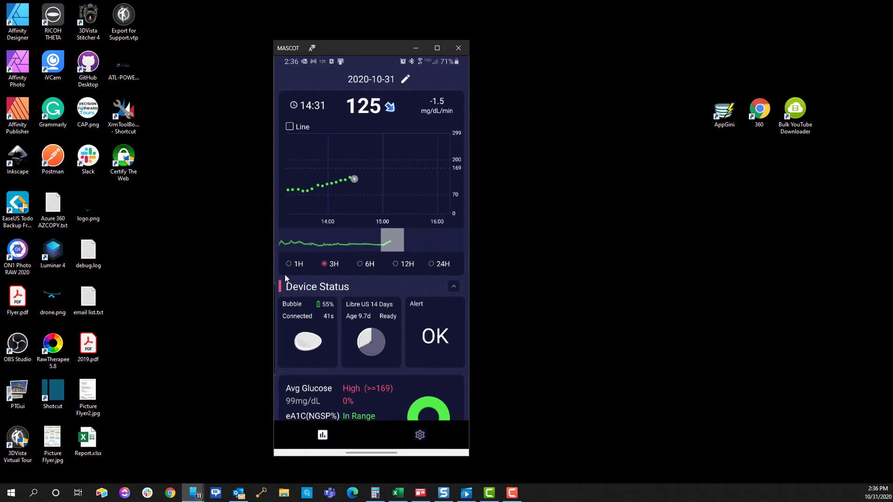
Try 1H, 3H and 6H chart ranges, shift the time window, and settle on 1H
click(288, 264)
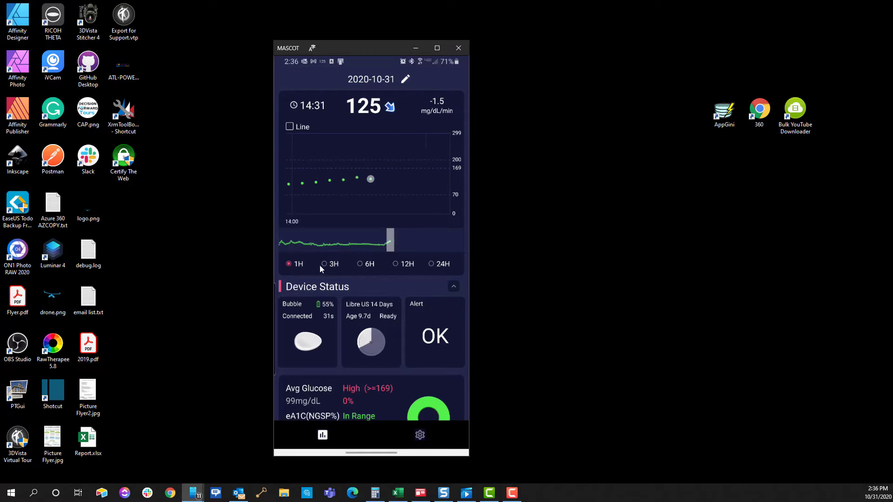
click(325, 263)
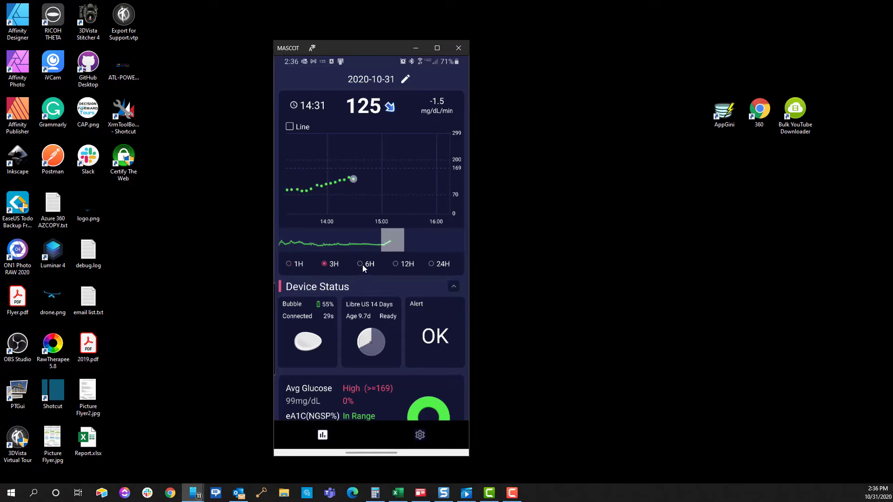
click(360, 264)
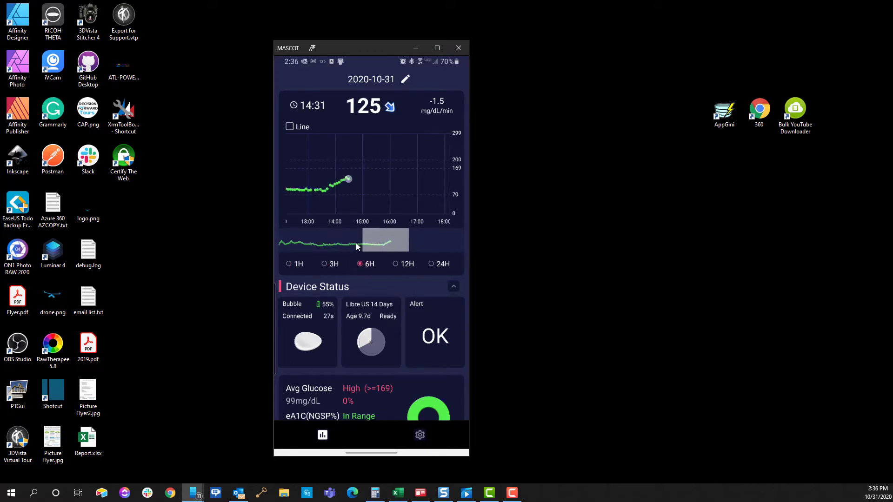
drag(384, 239, 328, 239)
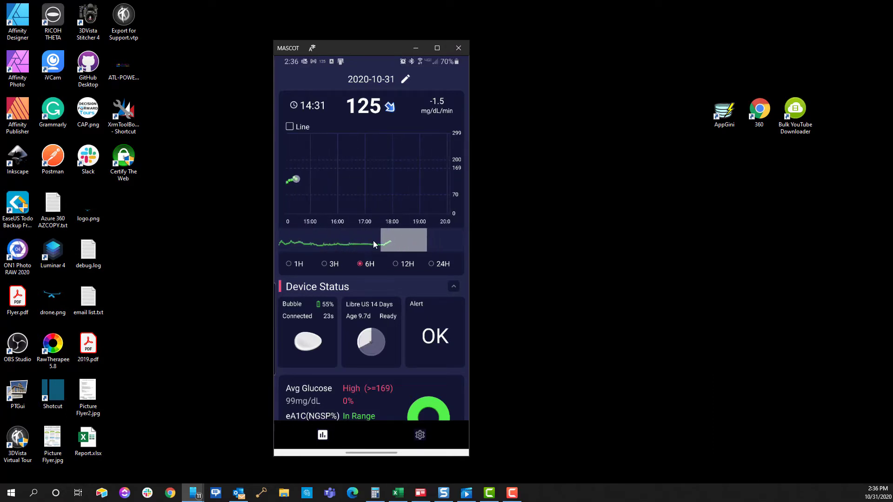
click(288, 264)
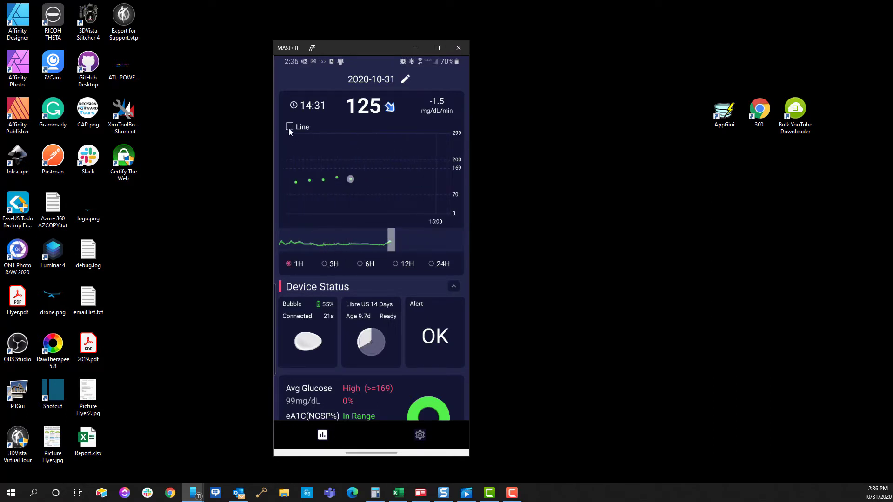
View the latest readings as a connected line, then switch back to individual dots
click(288, 126)
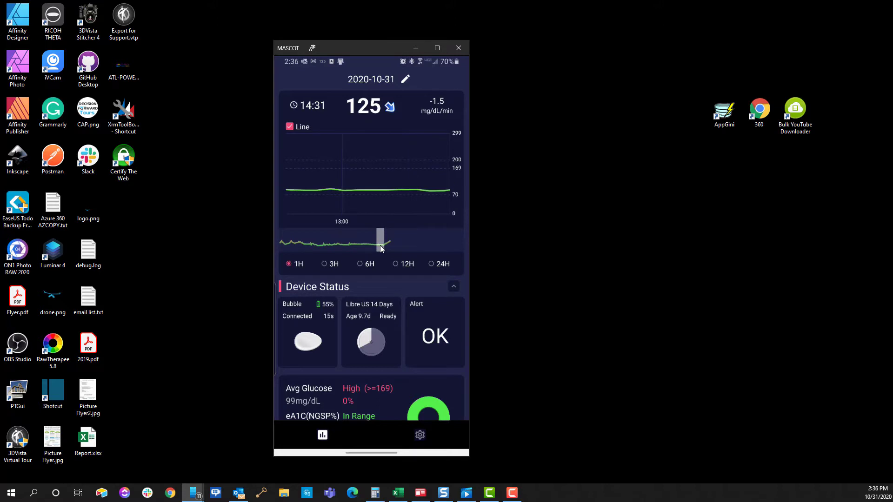
drag(380, 239, 394, 239)
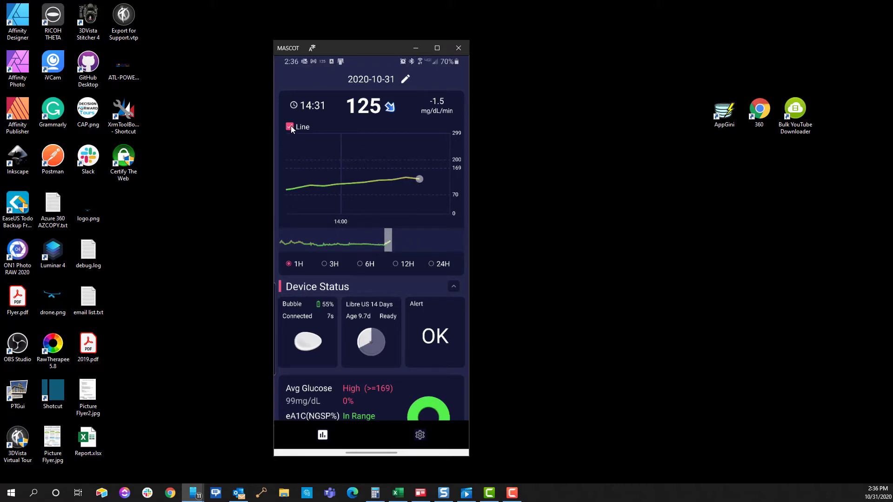
click(290, 126)
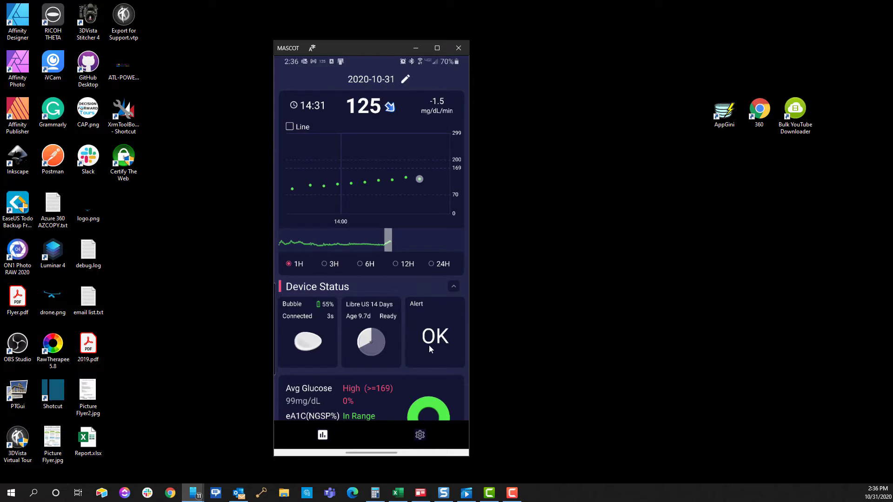
Reveal the summary card: average 99 mg/dL, eA1C 5.0%, 172 readings, 100% in range
scroll(down, 3)
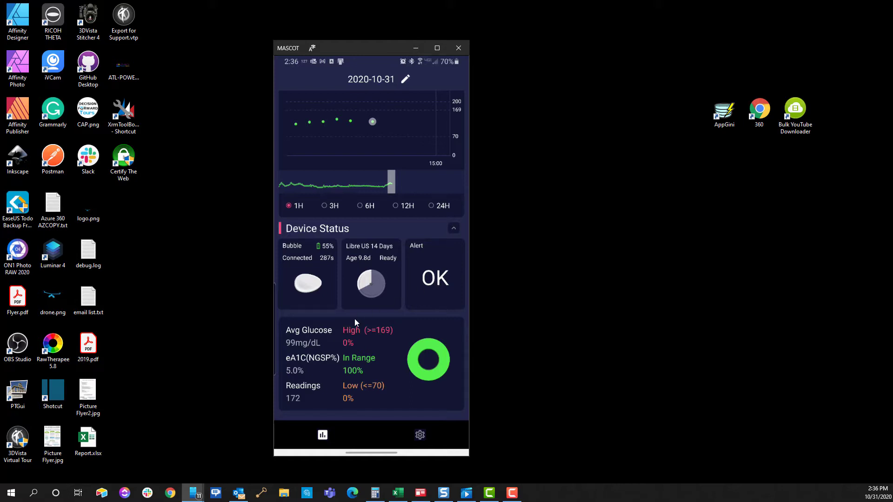
mouse_move(329, 432)
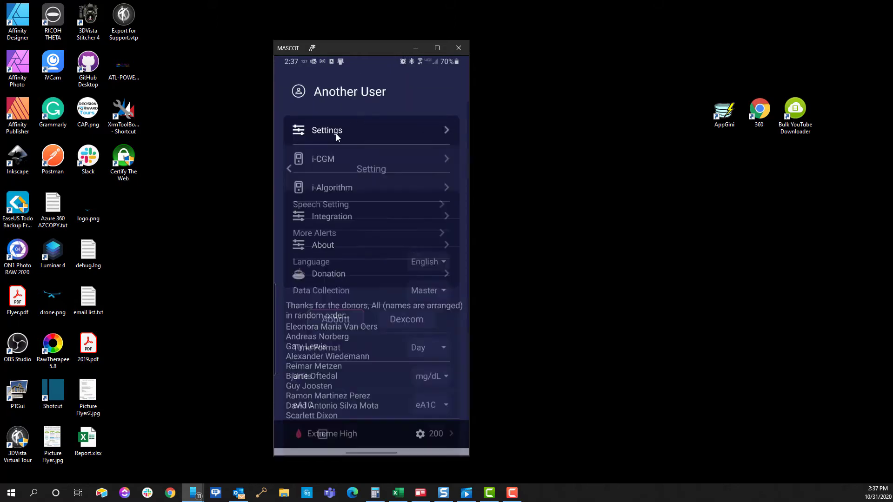
Switch off Speak BG Readings, check the dashboard, and return to the main menu
click(320, 204)
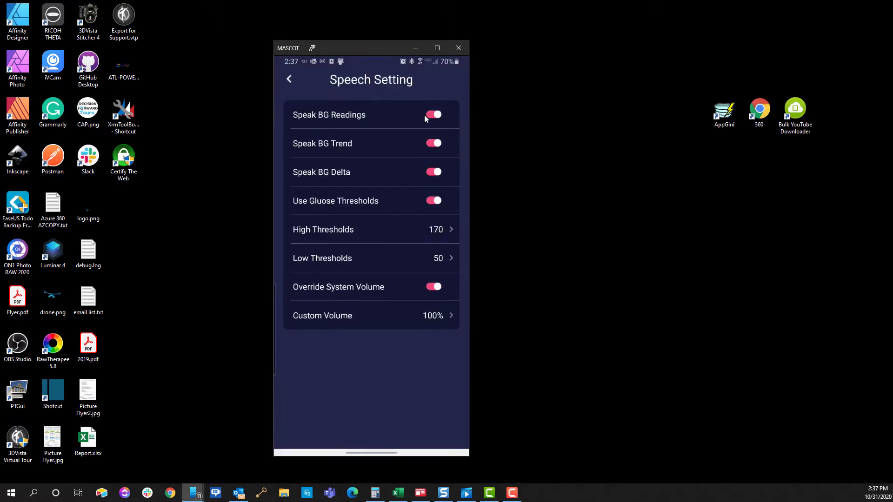
click(432, 114)
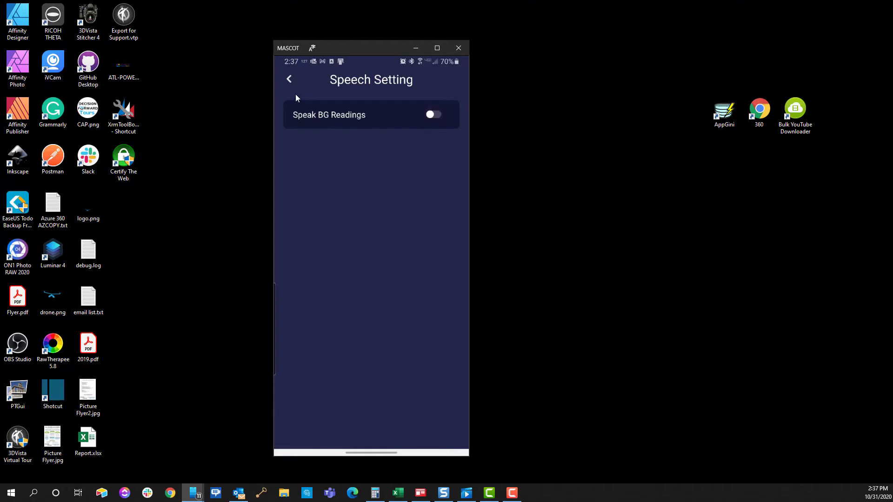
click(289, 79)
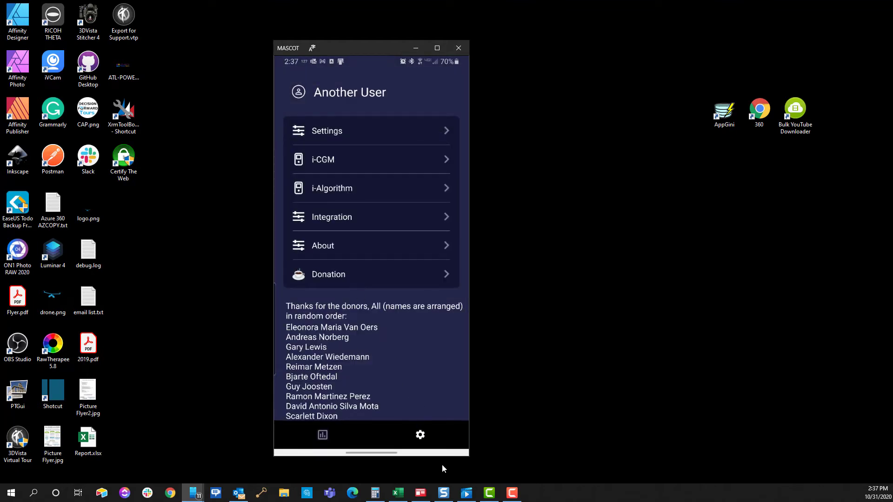
click(323, 435)
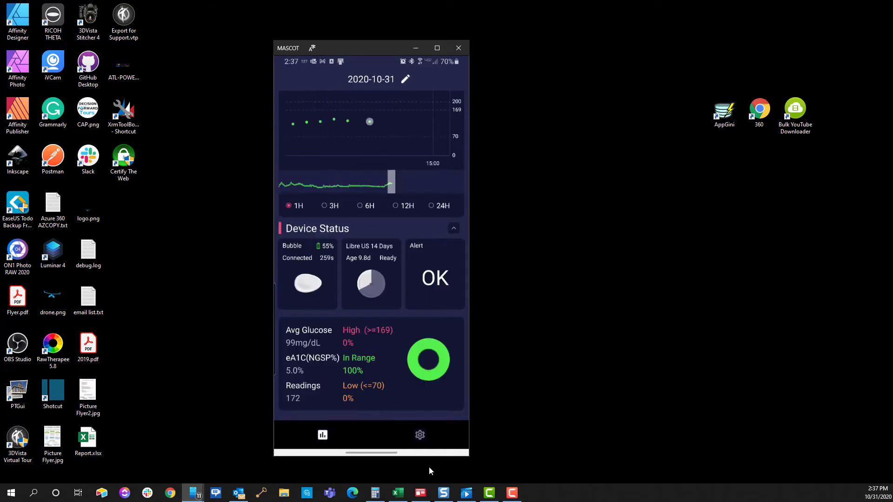
mouse_move(420, 435)
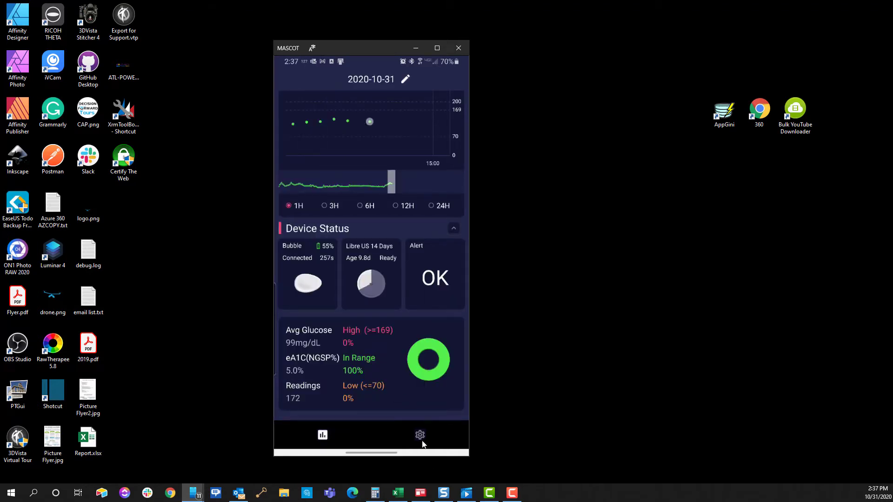
click(419, 435)
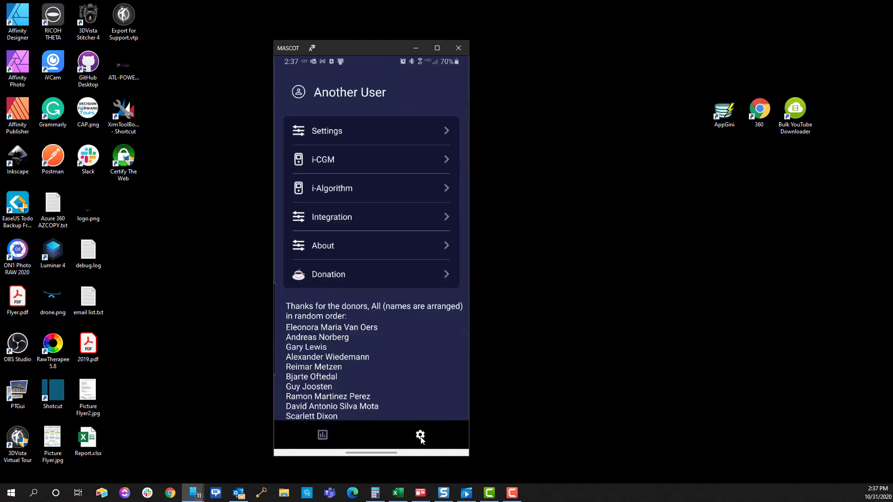
mouse_move(301, 96)
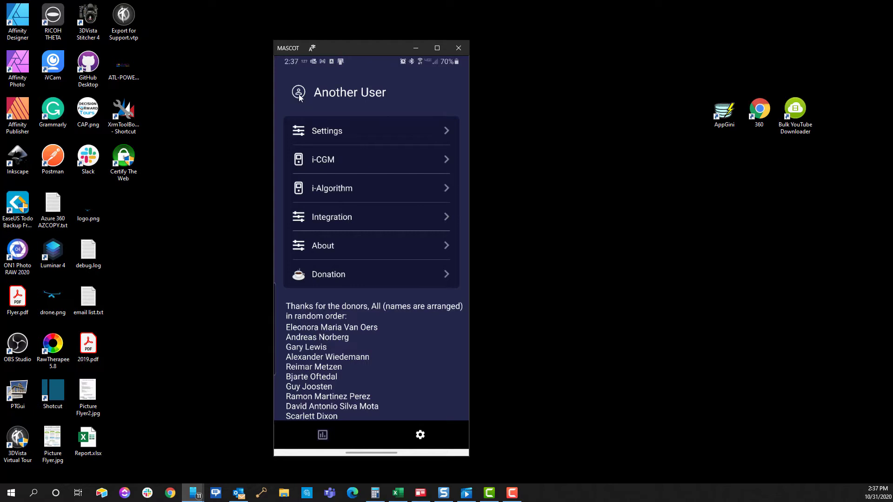
mouse_move(299, 95)
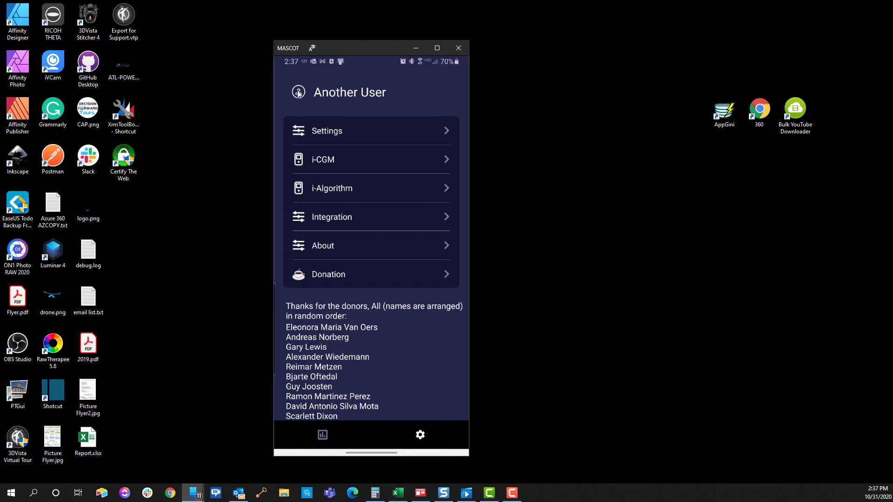
mouse_move(298, 95)
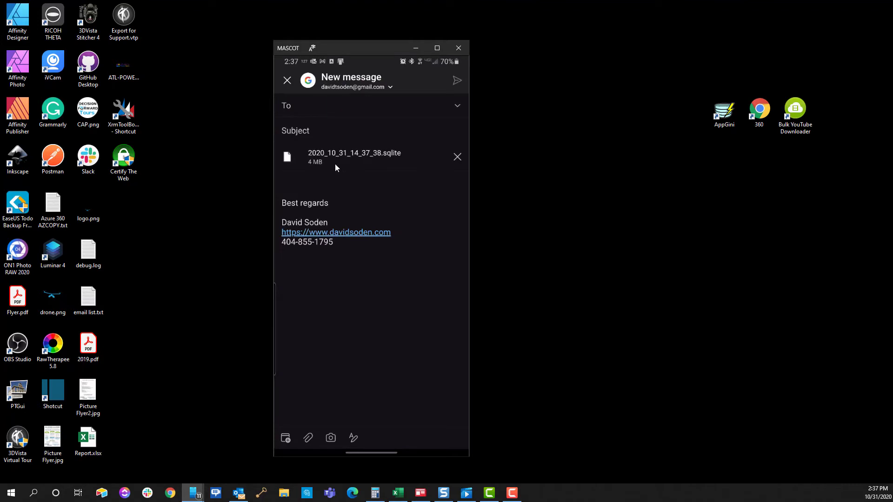
mouse_move(335, 161)
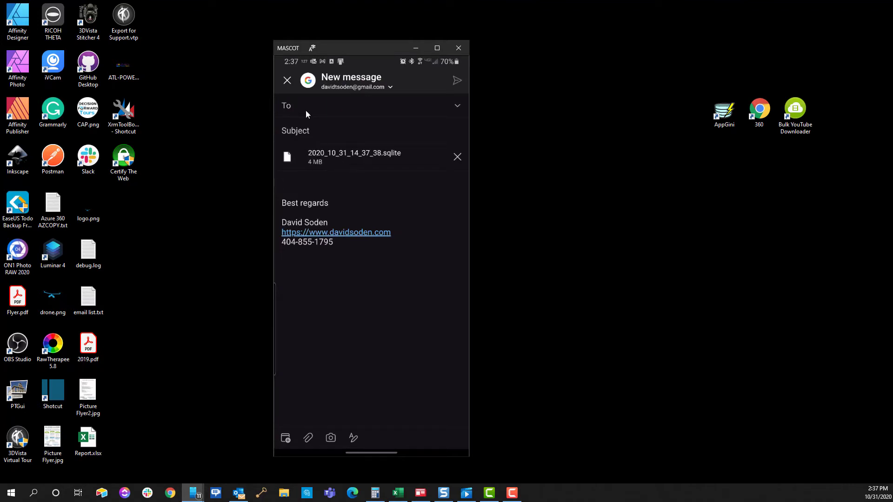
Address the draft with the .sqlite attachment to the Dia Box contact via the 'dia' suggestion
text(dia)
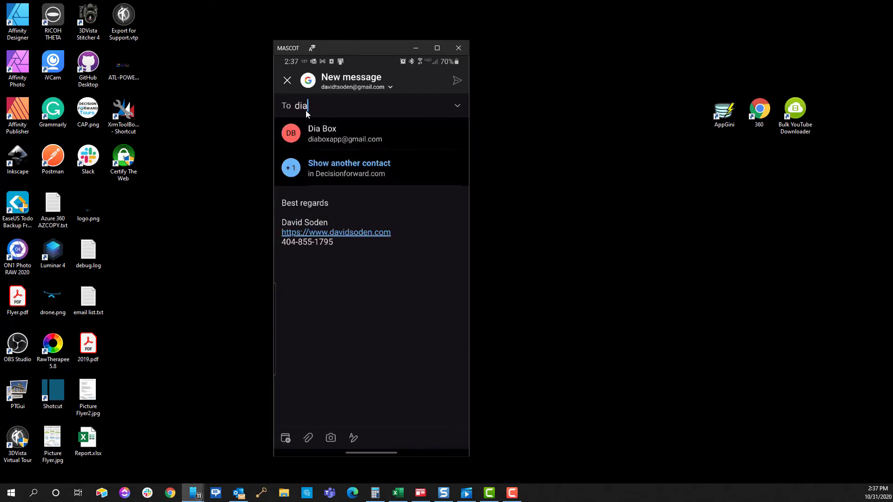
mouse_move(341, 146)
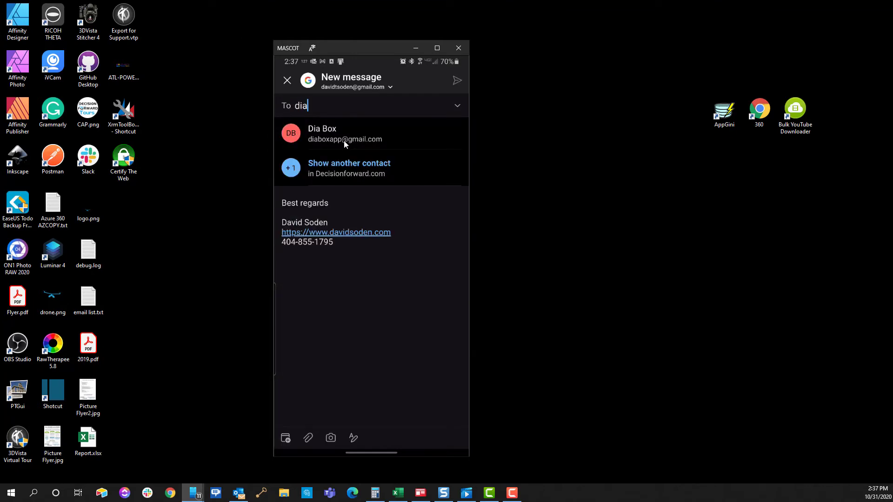
click(322, 133)
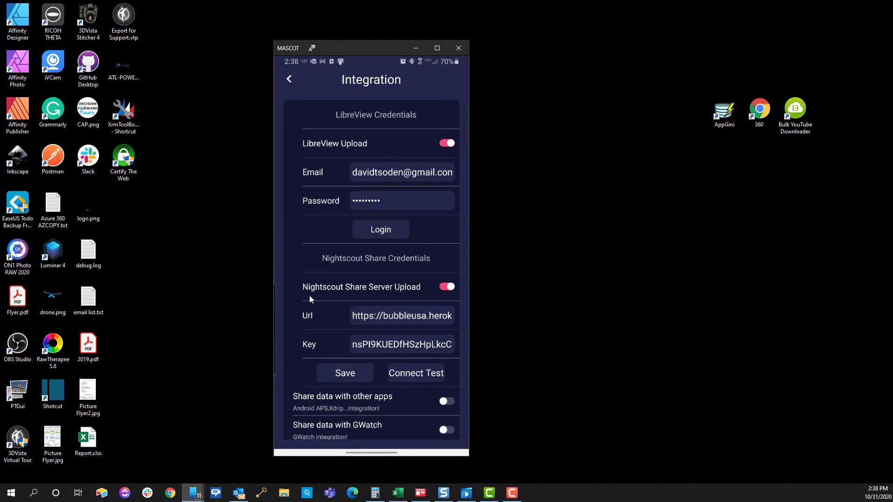
mouse_move(402, 290)
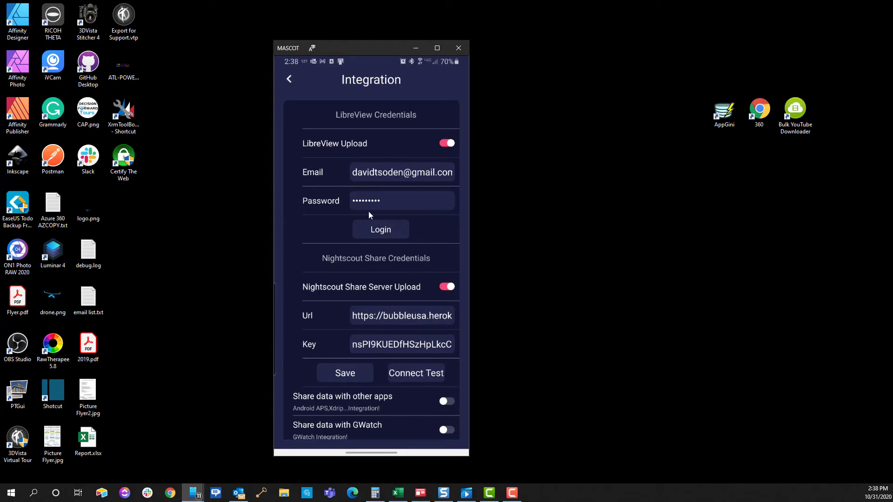
mouse_move(375, 413)
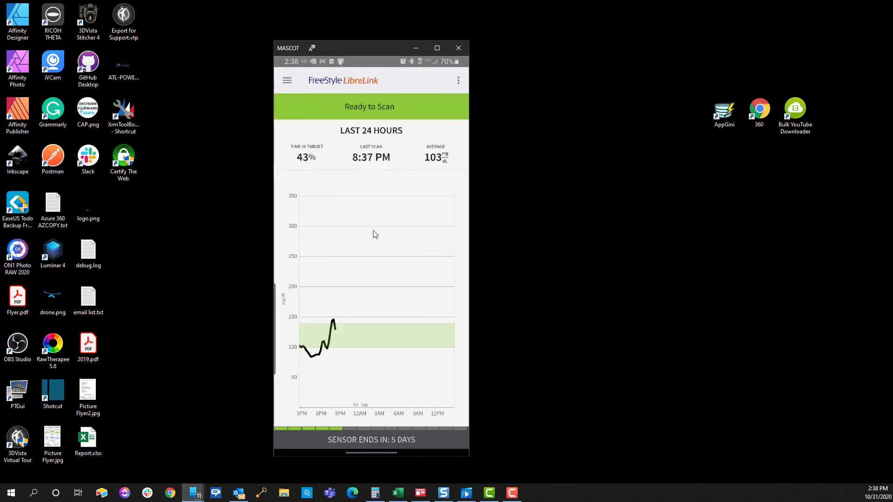
mouse_move(424, 328)
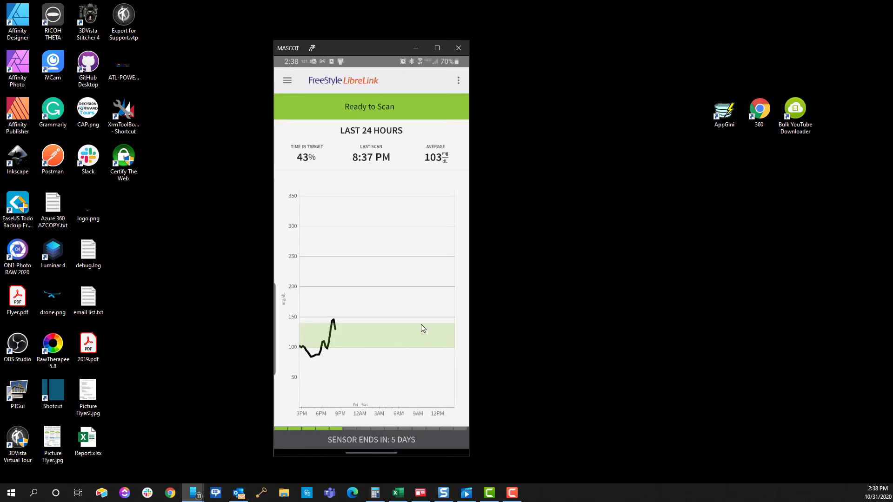
Check the registered email in LibreLink's Account Settings, then back out toward Diabox
click(458, 80)
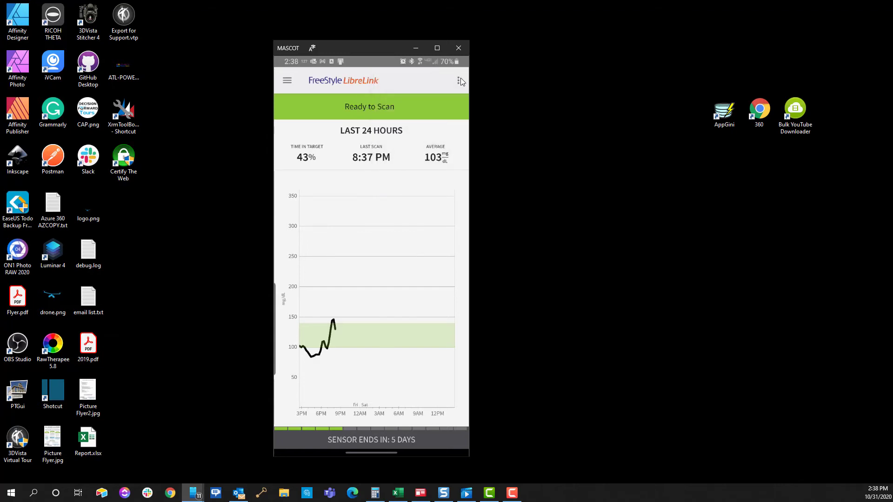
click(461, 80)
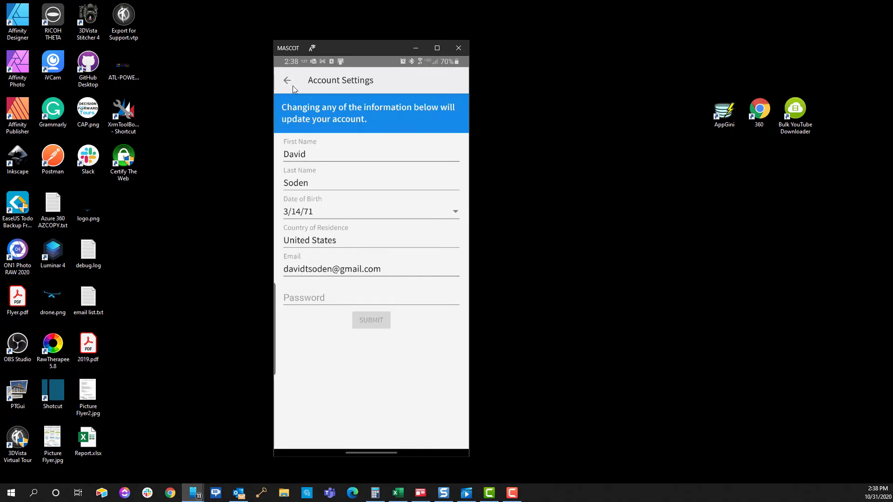
click(287, 80)
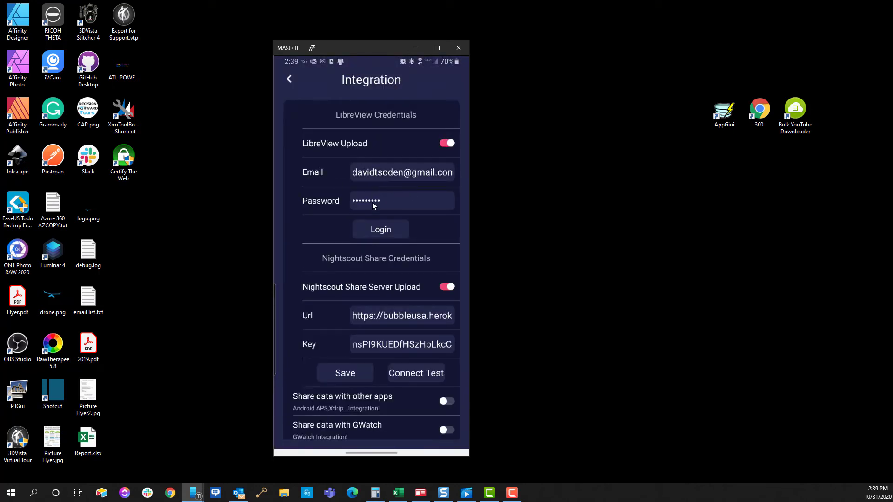
Log in under LibreView Credentials on Diabox's Integration page so readings upload
click(379, 228)
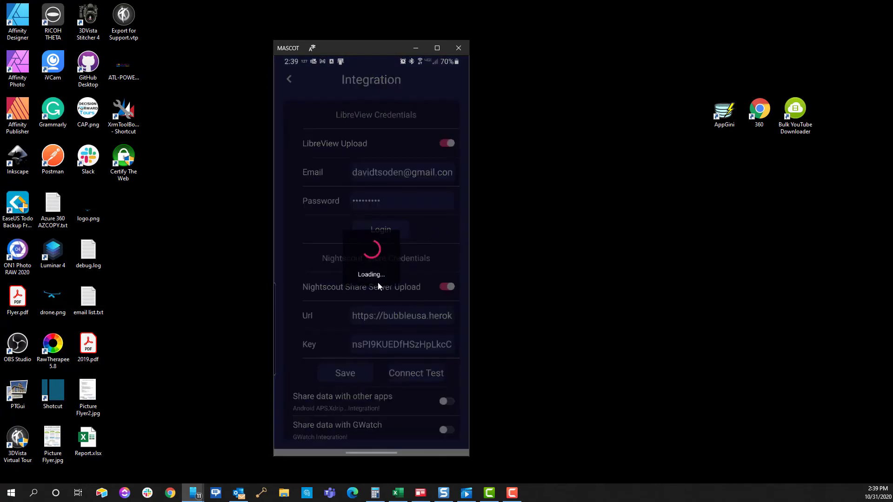
click(380, 229)
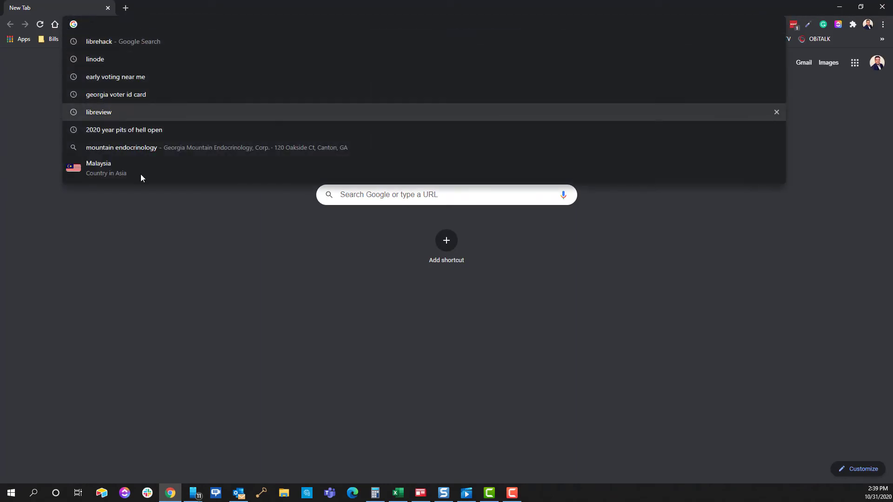
key(escape)
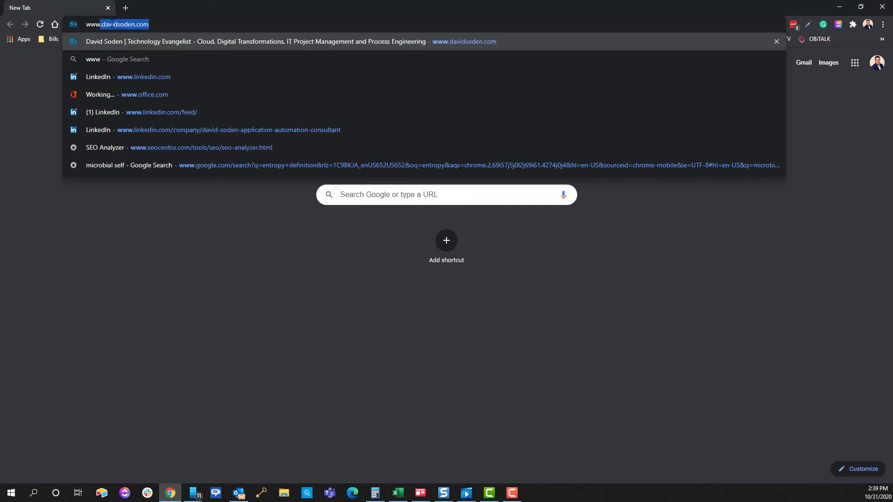
text(wwww)
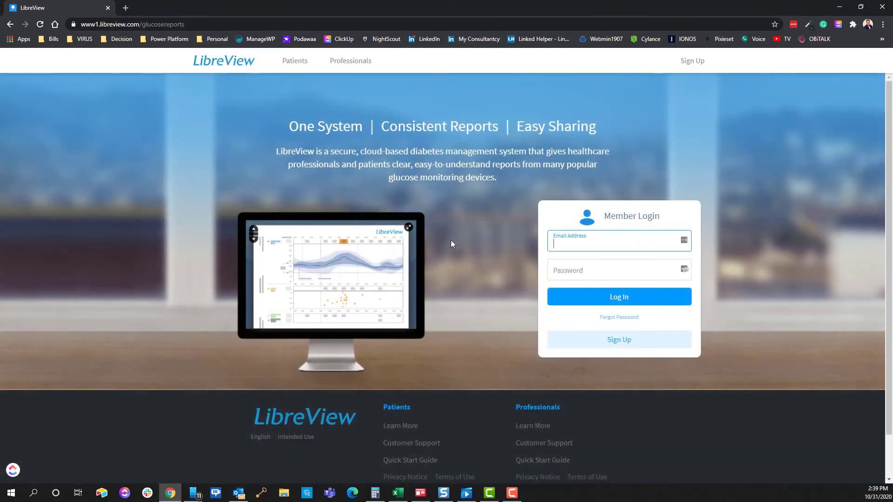
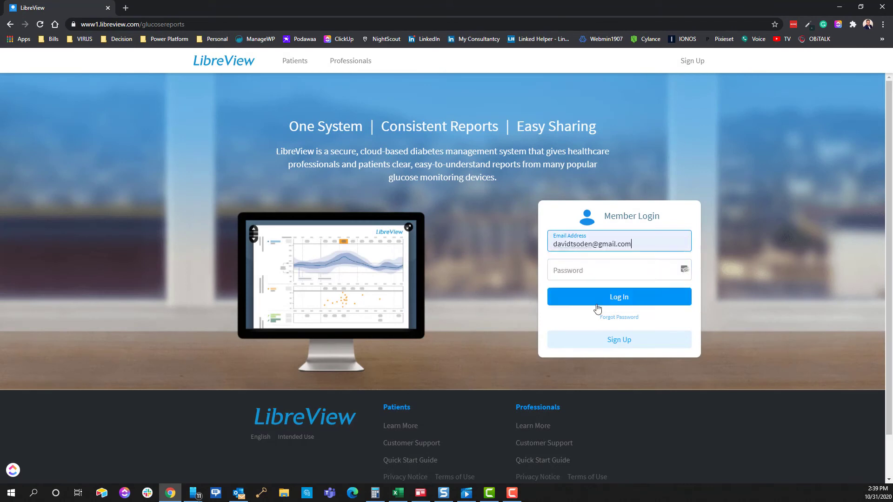
text(••)
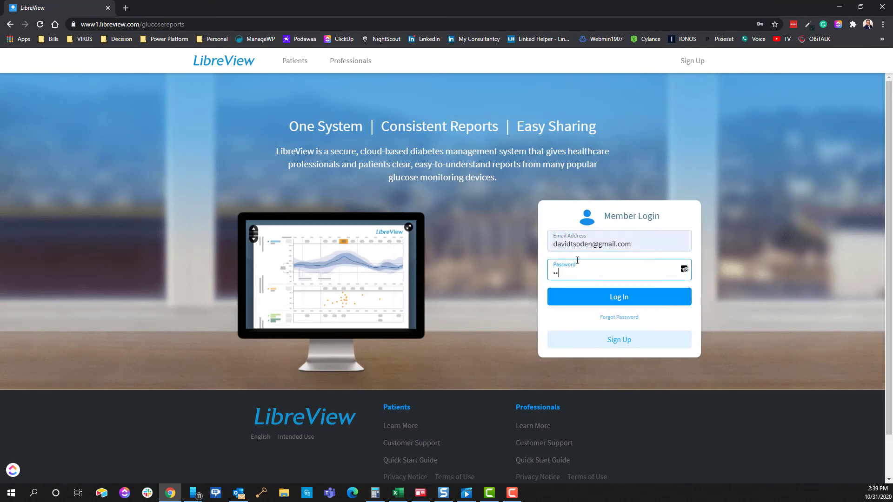
text(password)
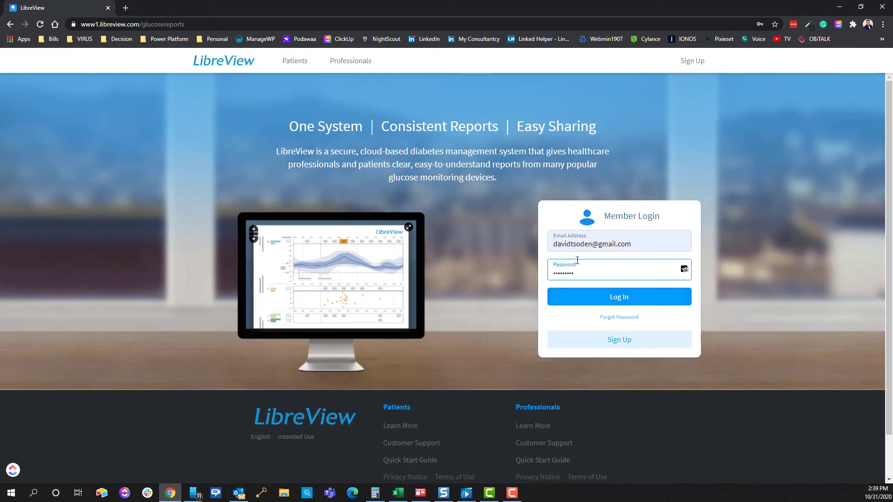
click(618, 297)
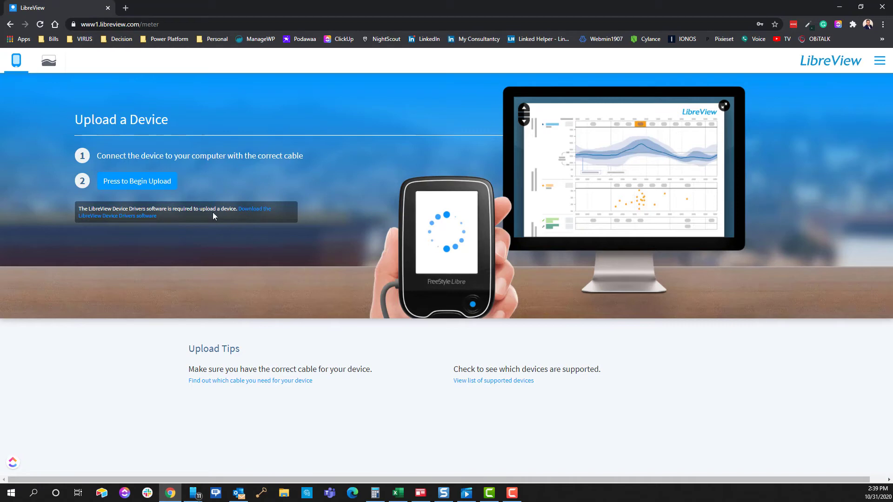
mouse_move(462, 276)
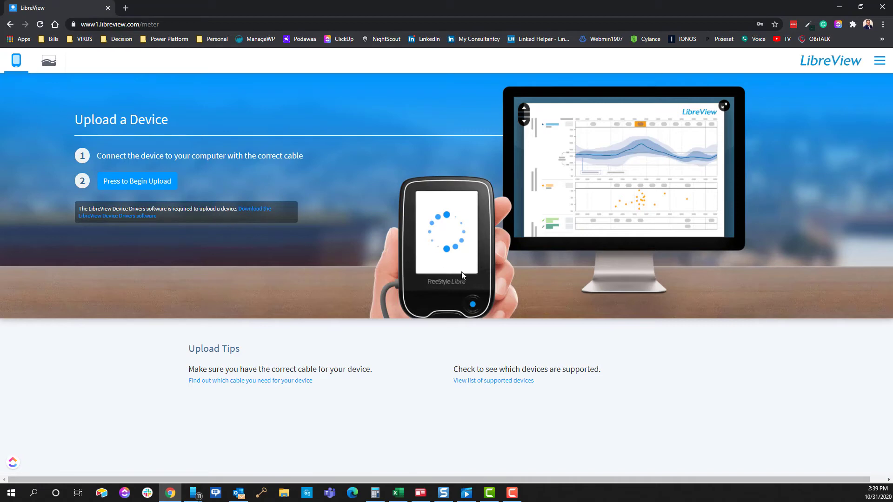
mouse_move(48, 61)
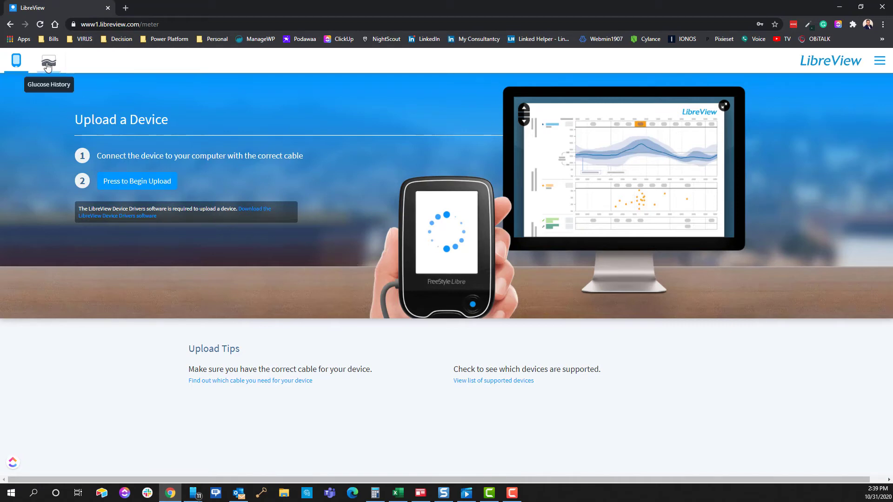
Go from Glucose History to the Glucose Reports, landing on the October 18–31, 2020 AGP Report
click(47, 62)
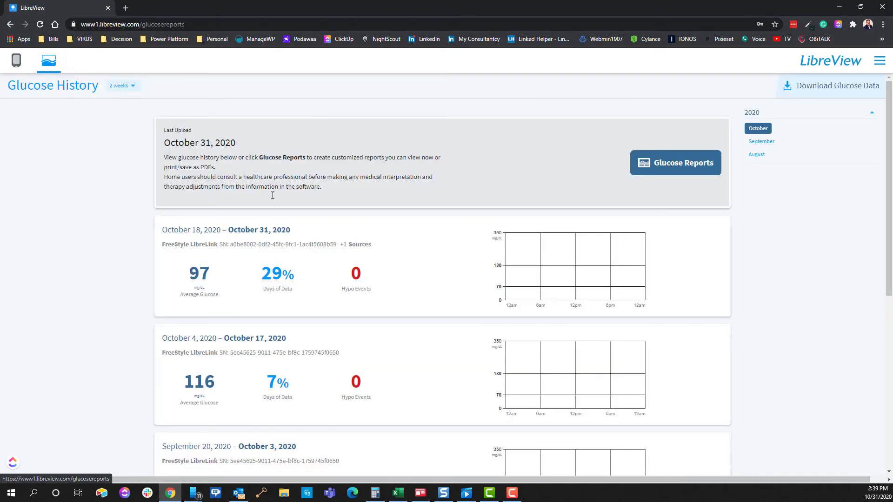
click(675, 162)
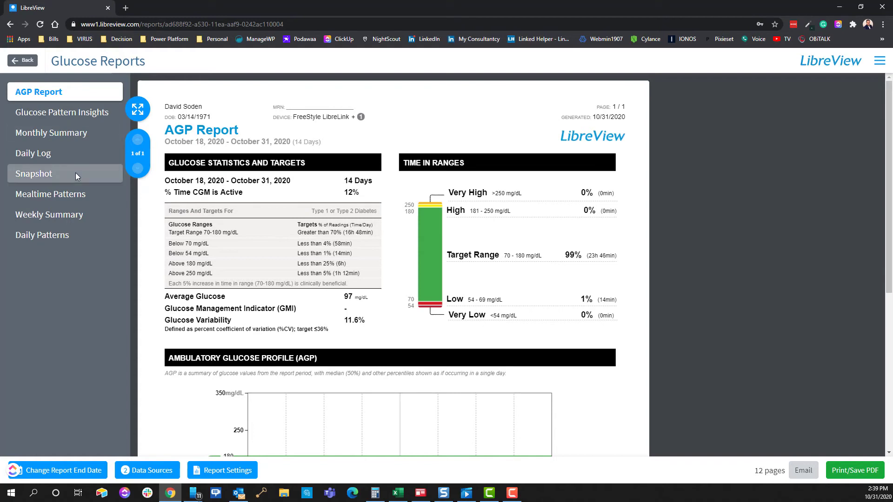
View the Daily Log through page 4 of 4 (October 31), then return to Diabox's Integration page
click(34, 152)
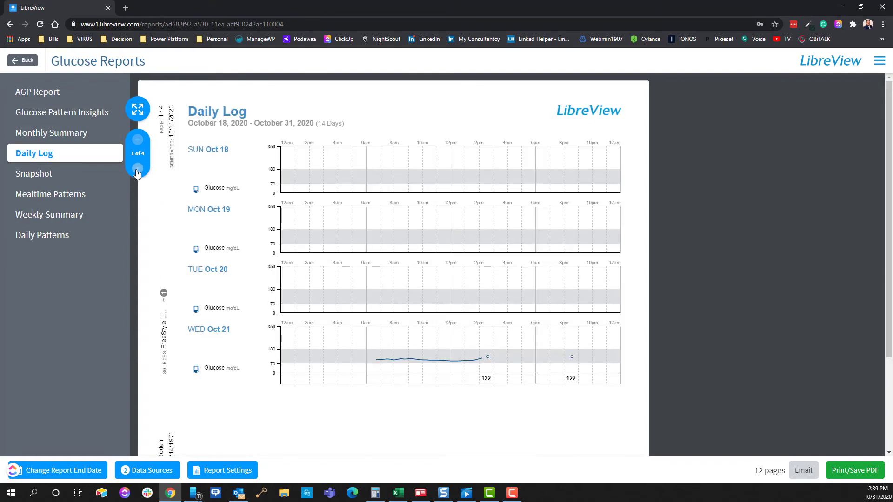
click(136, 173)
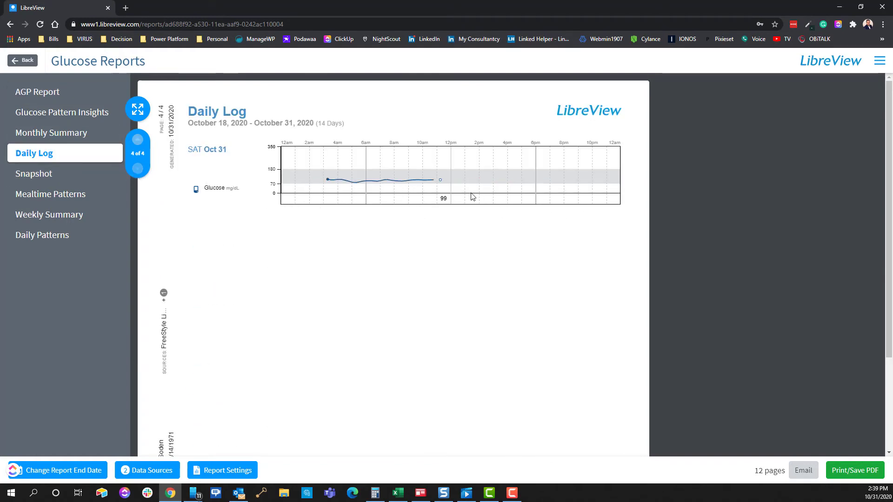
mouse_move(410, 182)
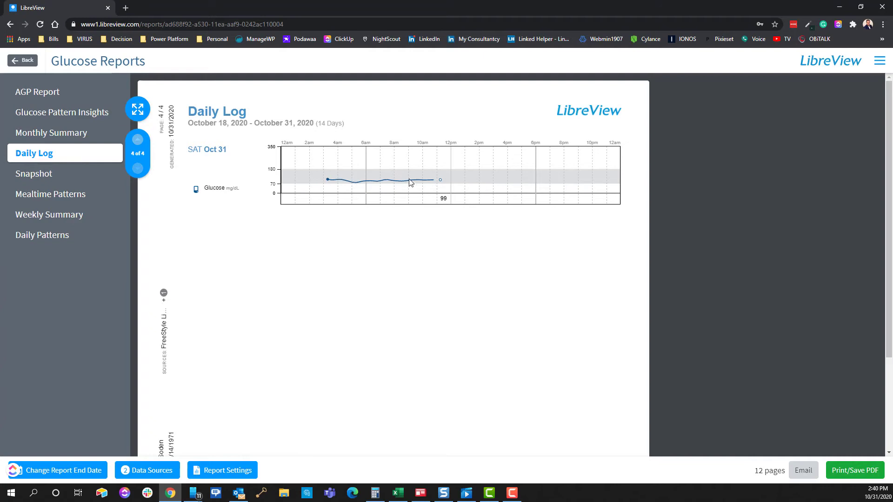
mouse_move(427, 189)
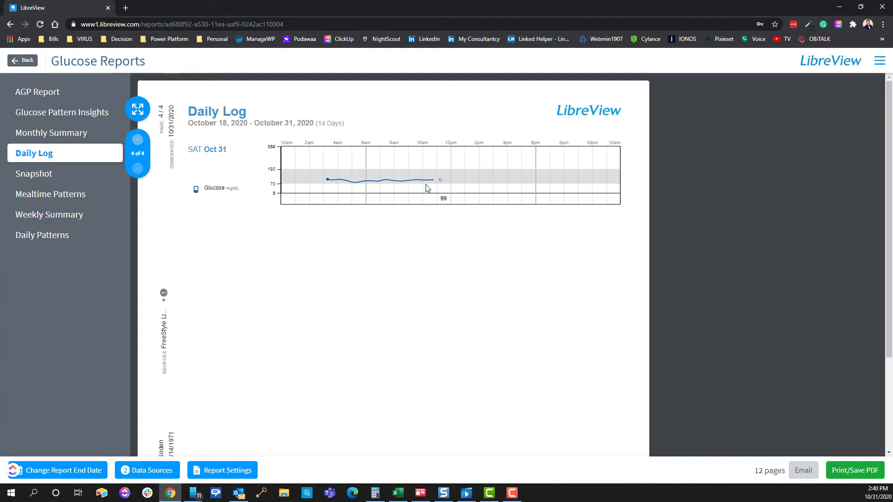
mouse_move(484, 189)
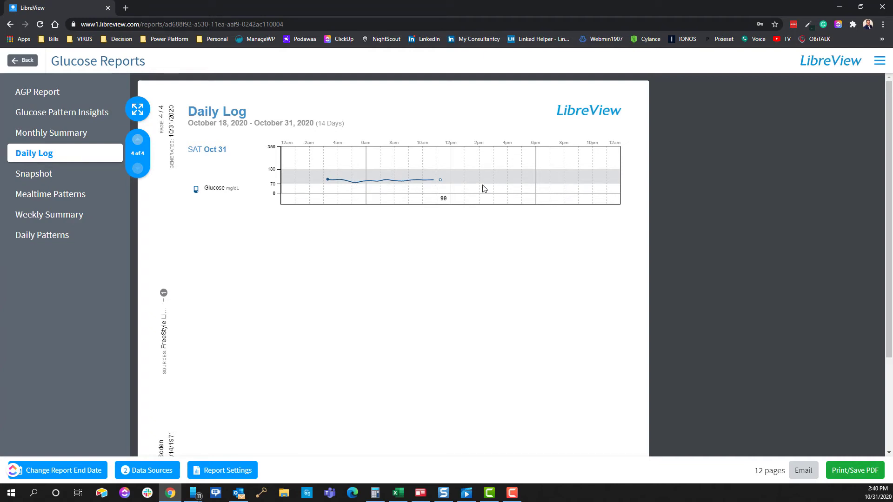
mouse_move(429, 253)
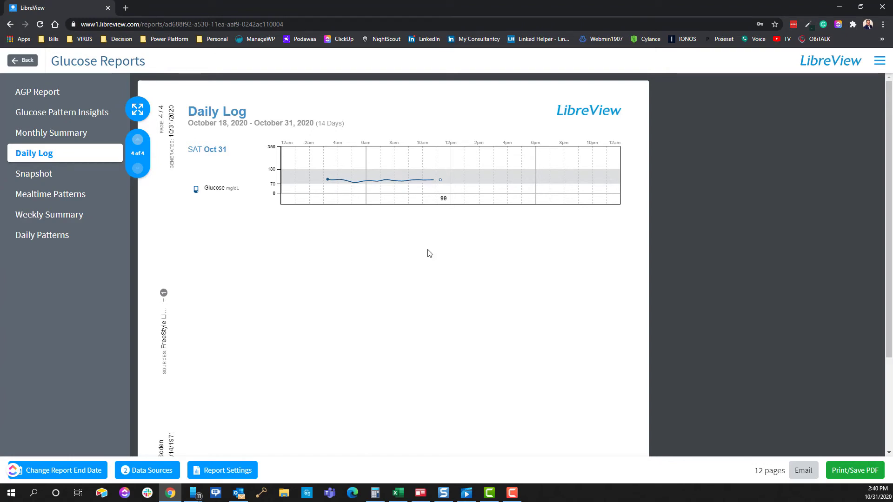
mouse_move(592, 215)
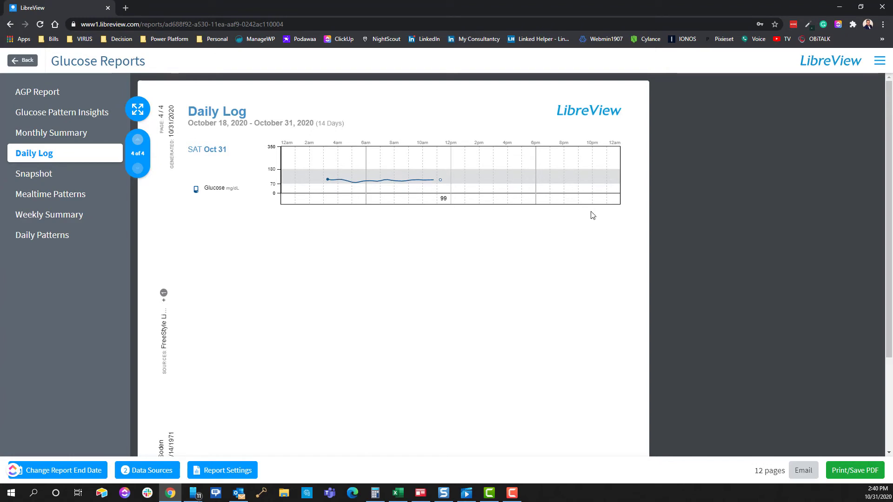
mouse_move(16, 99)
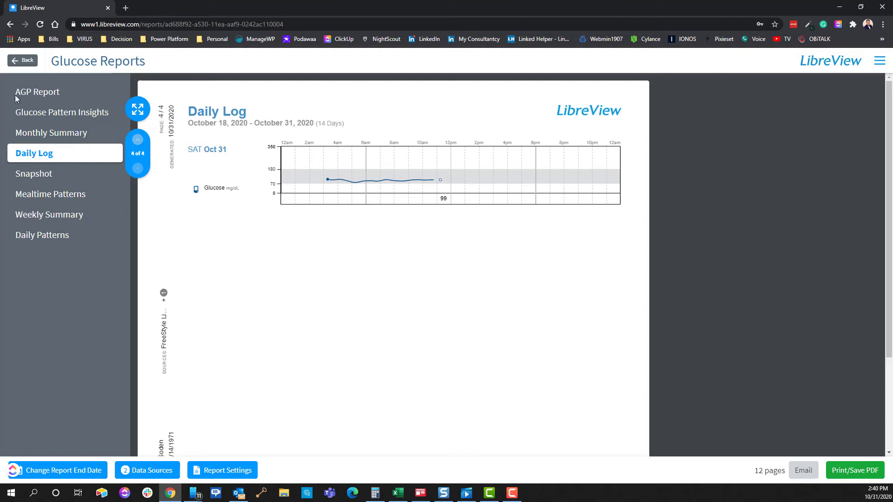
click(22, 60)
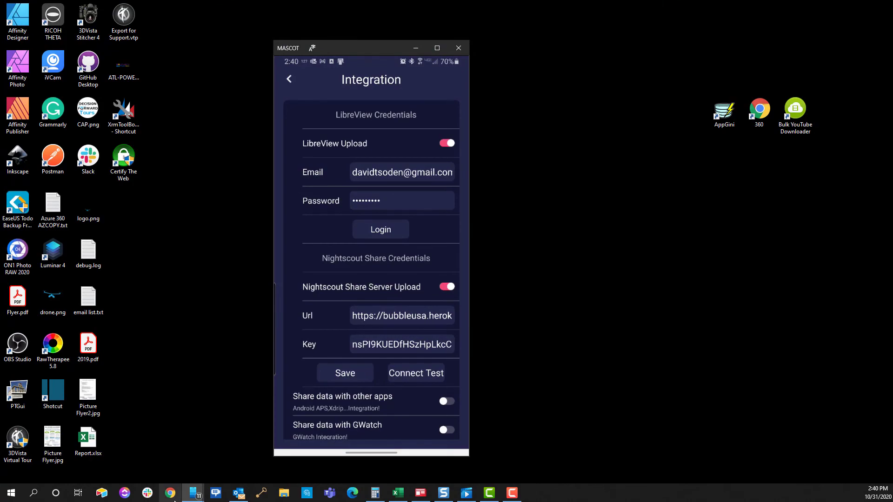
Load the Nightscout dashboard showing 127 mg/dL from a bookmark, then go to heroku.com
click(169, 493)
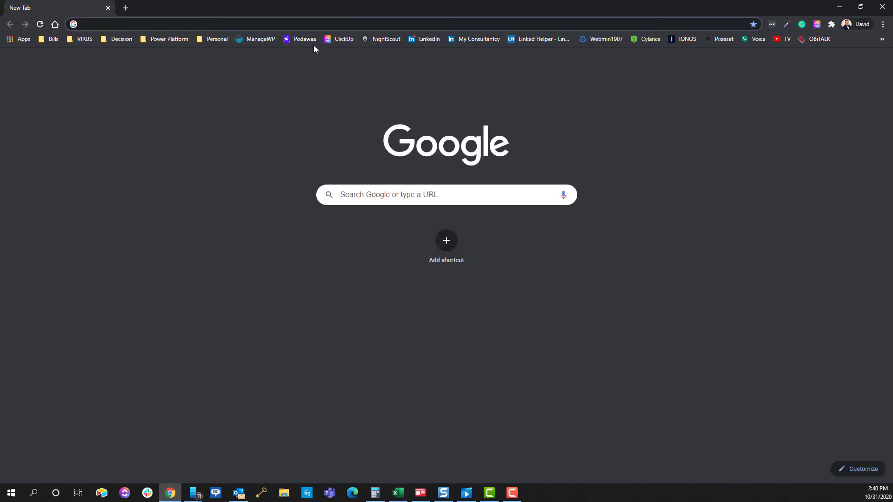
click(385, 39)
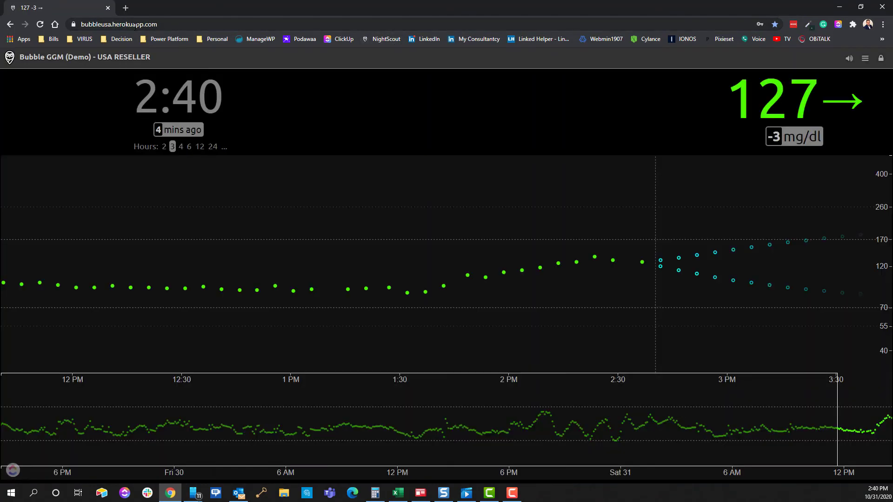
click(118, 25)
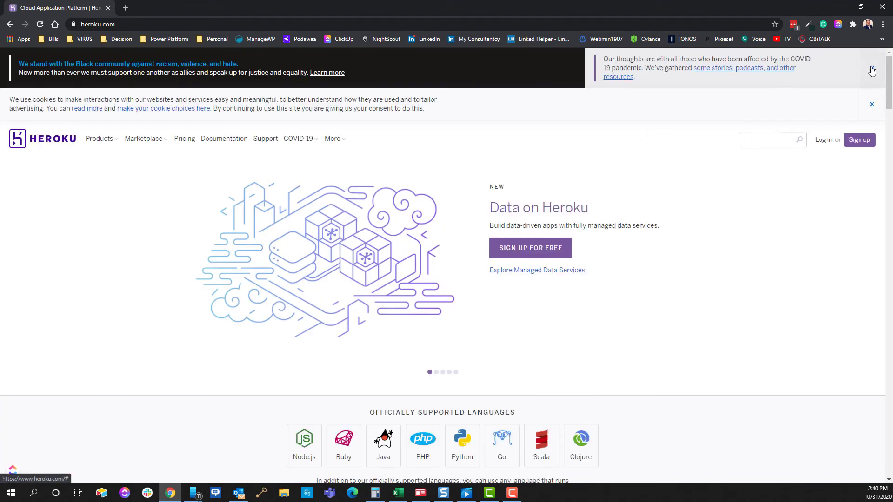
Dismiss Heroku's COVID-19 banner and return to the bubbleusa.herokuapp.com Nightscout dashboard
click(872, 70)
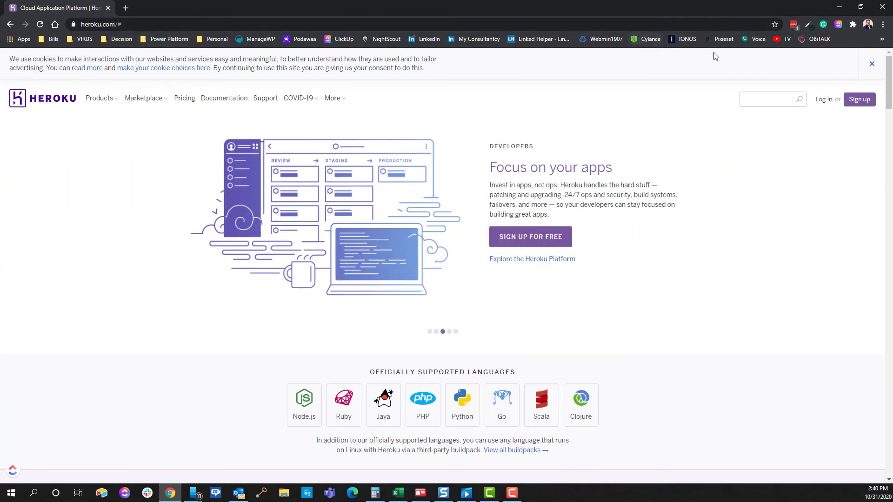
click(385, 39)
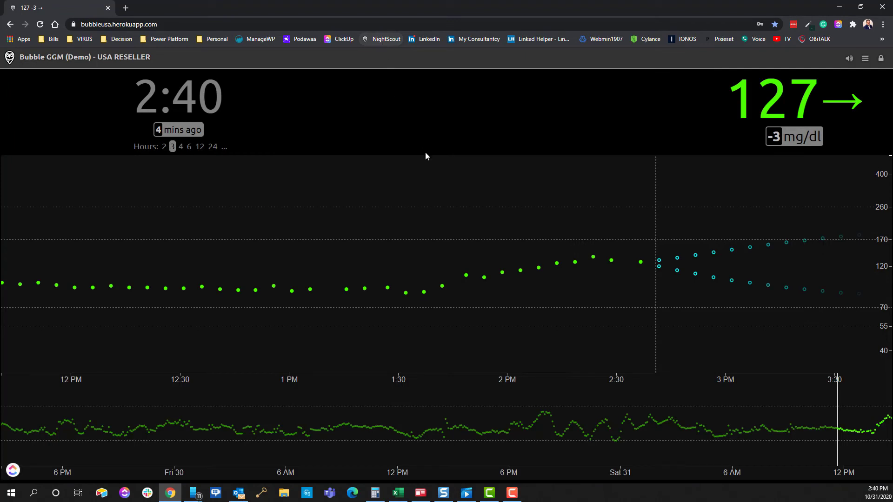
mouse_move(466, 120)
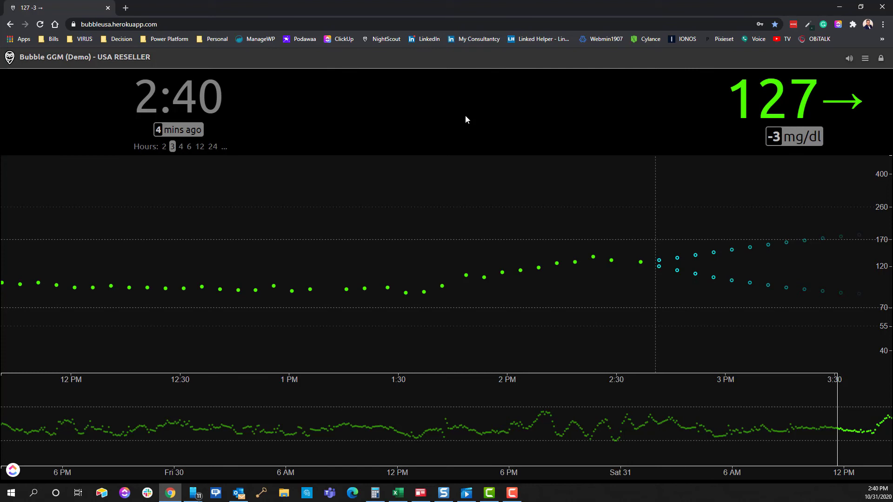
mouse_move(592, 152)
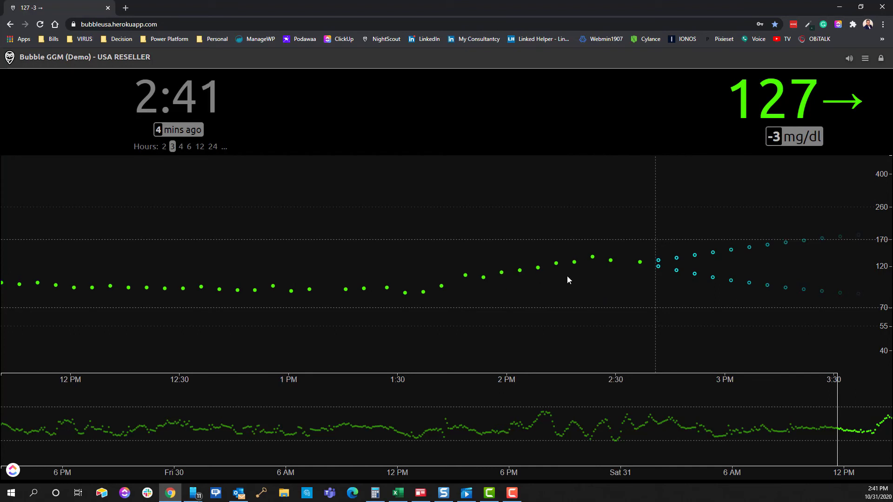
mouse_move(186, 56)
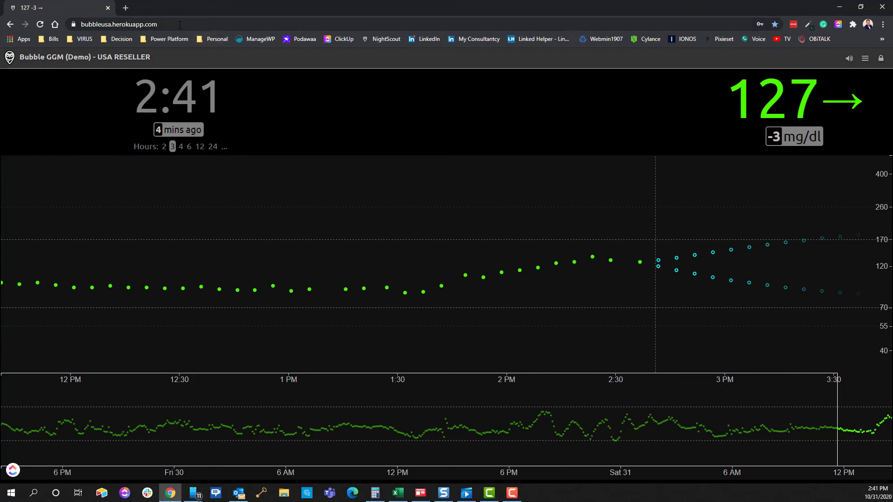
mouse_move(440, 128)
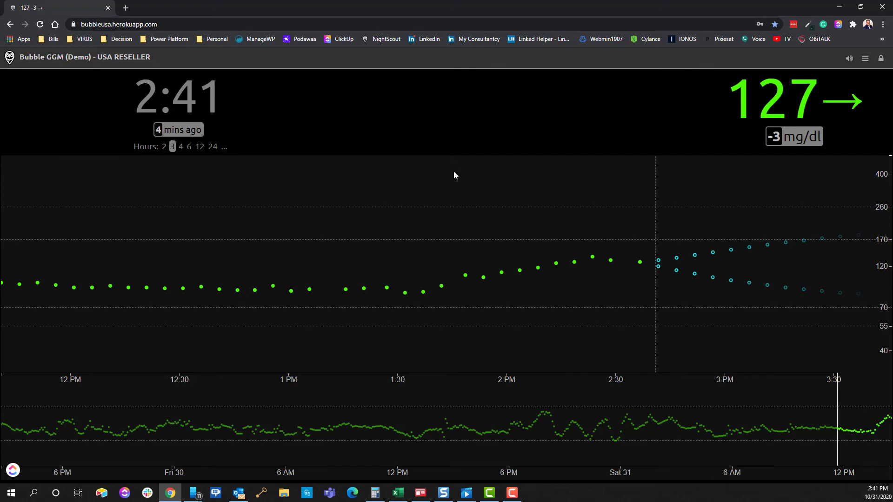
mouse_move(486, 141)
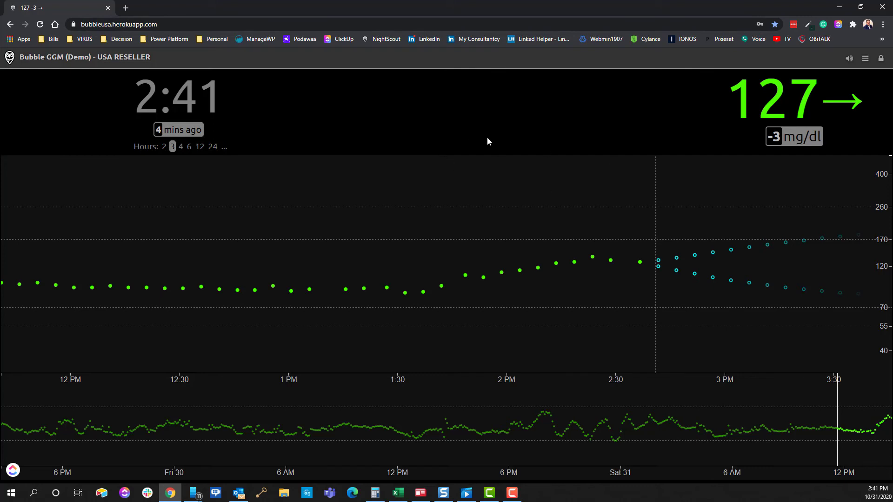
mouse_move(636, 155)
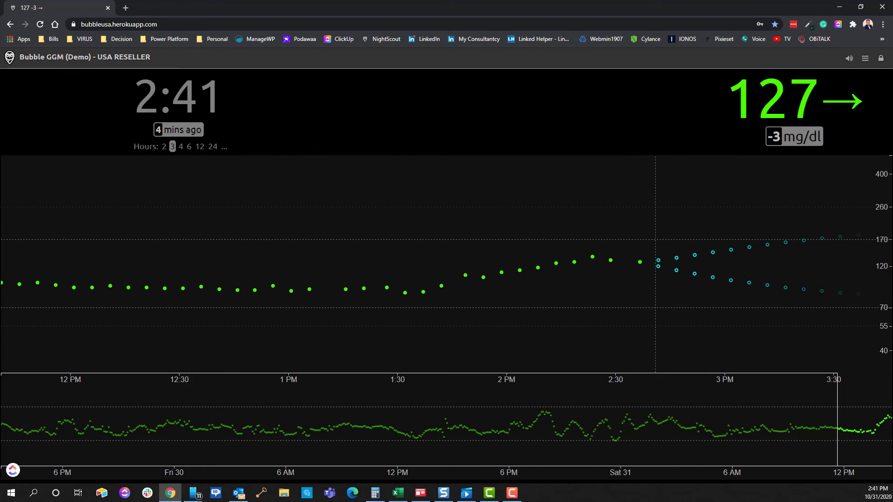
mouse_move(486, 167)
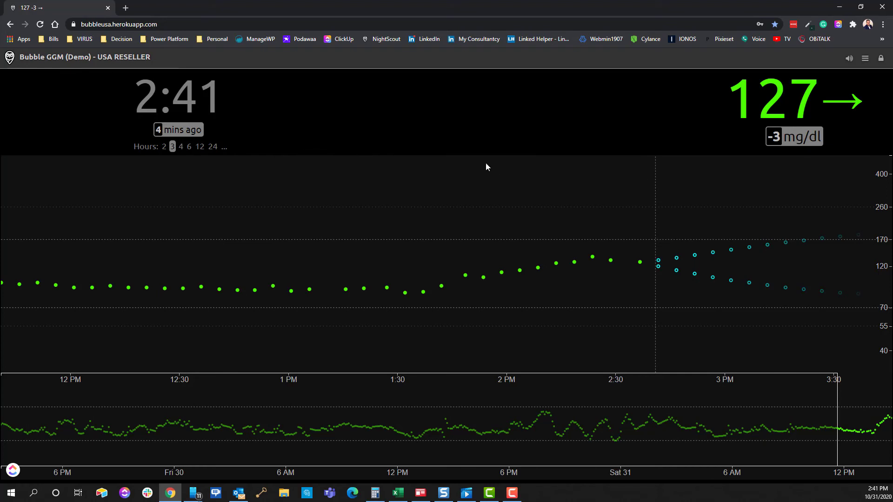
mouse_move(400, 159)
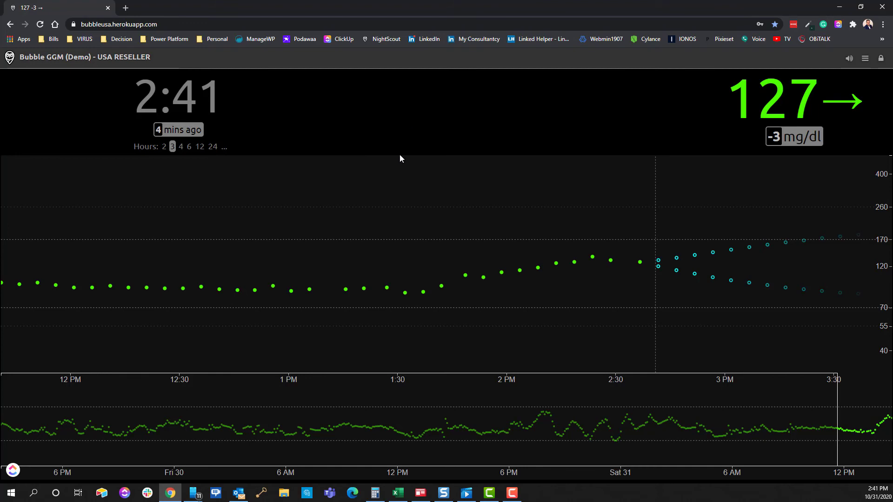
mouse_move(618, 222)
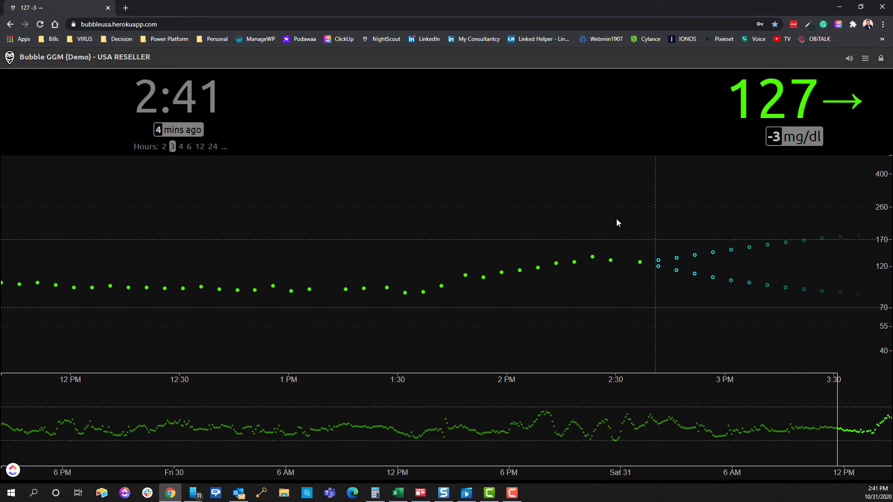
mouse_move(386, 204)
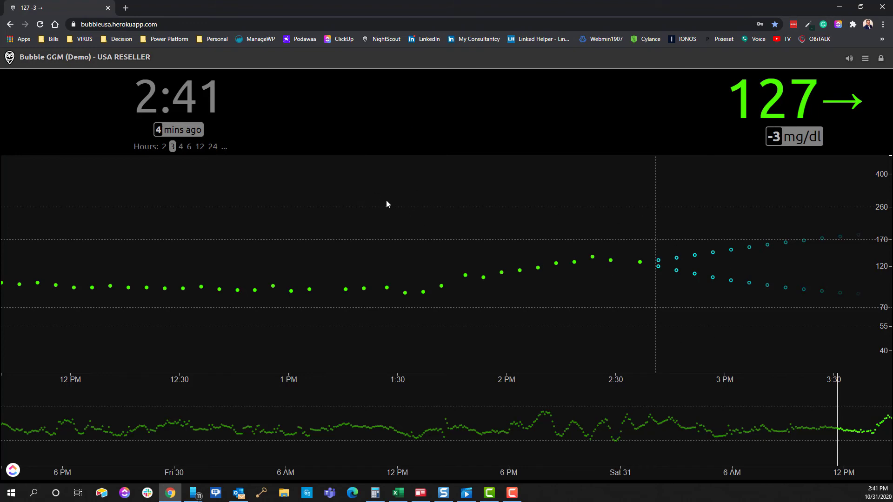
mouse_move(423, 228)
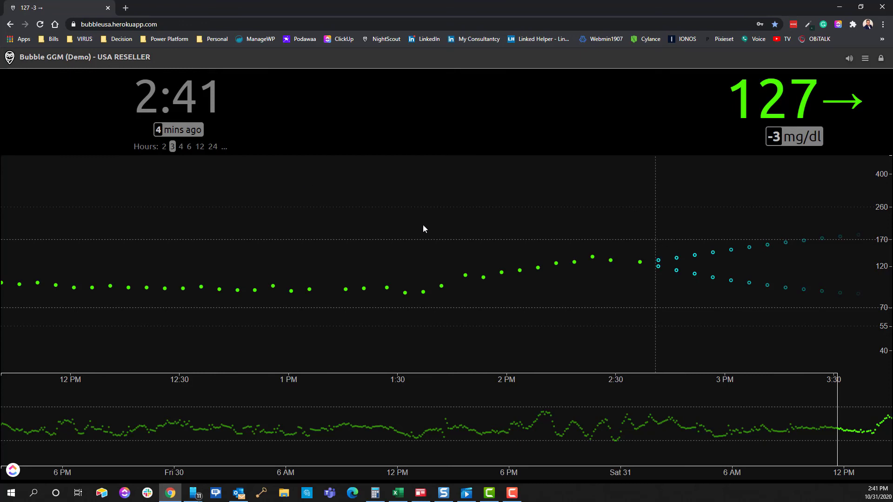
mouse_move(429, 270)
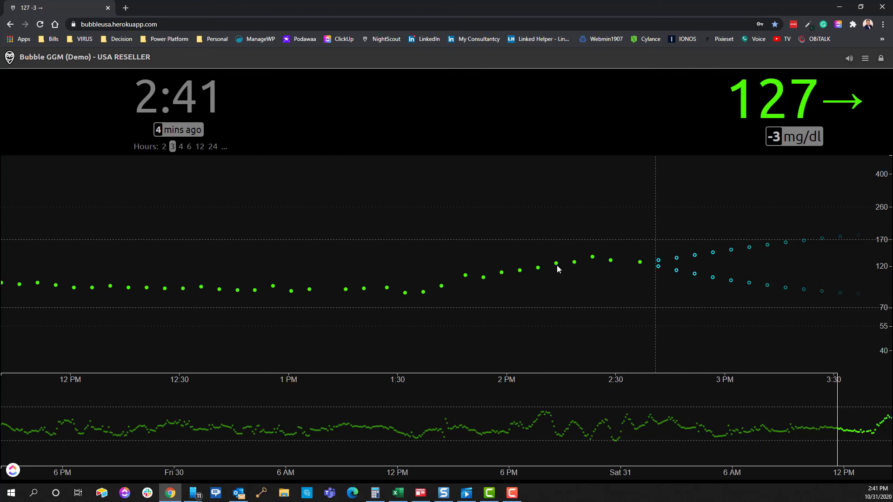
mouse_move(556, 265)
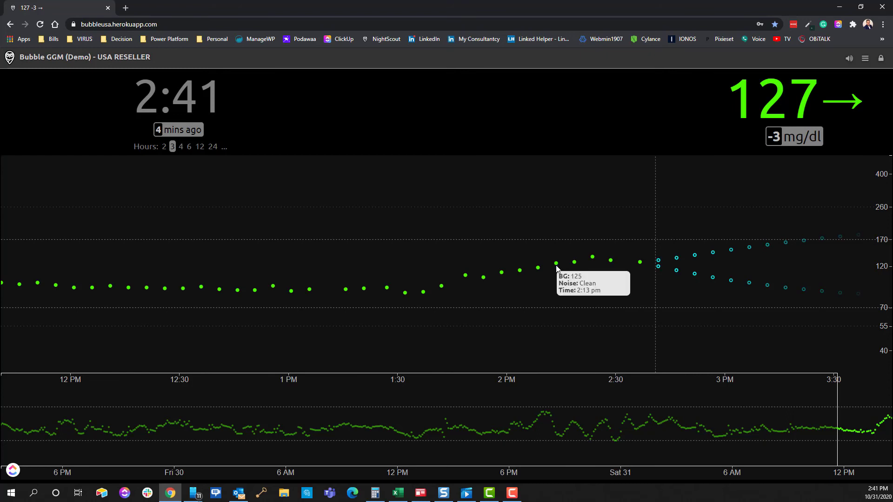
mouse_move(559, 270)
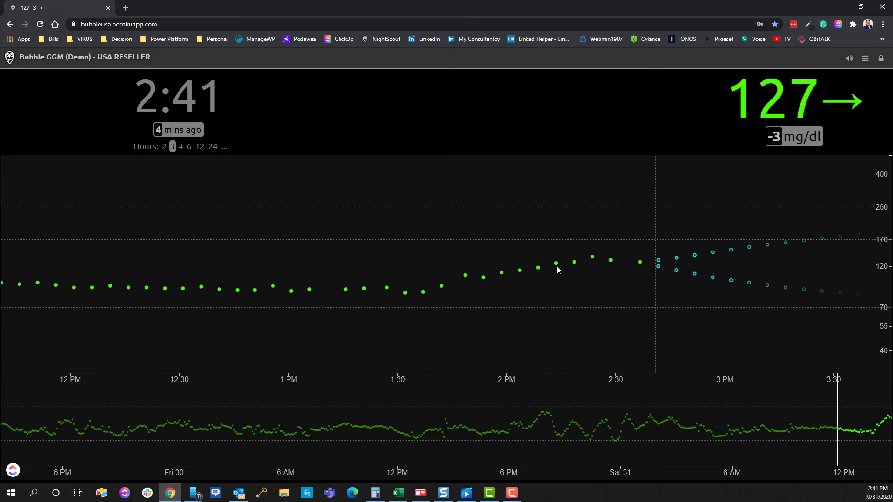
mouse_move(556, 268)
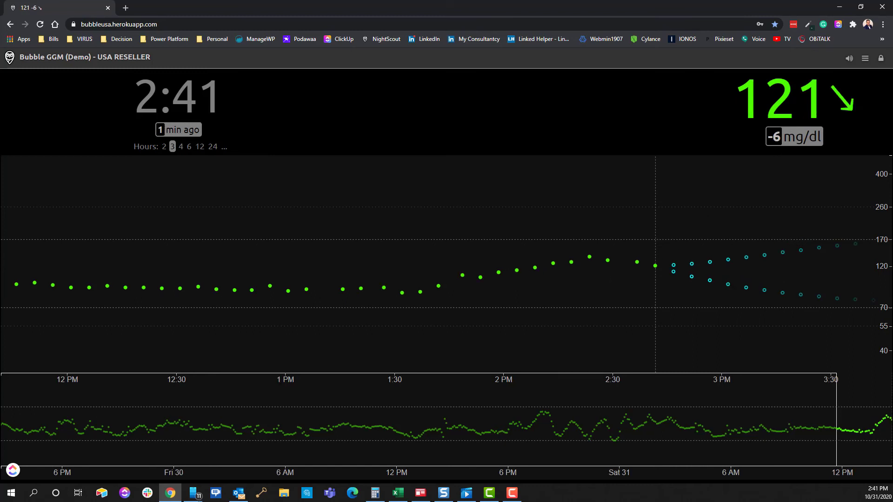
mouse_move(515, 135)
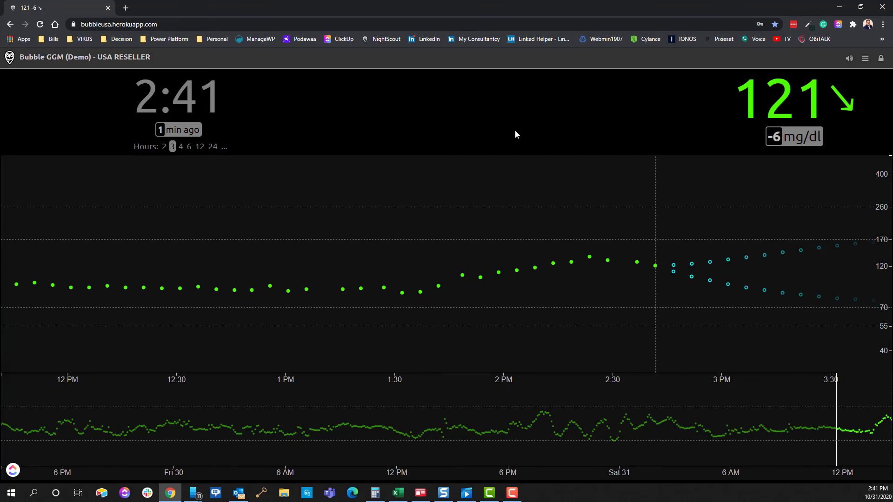
mouse_move(491, 219)
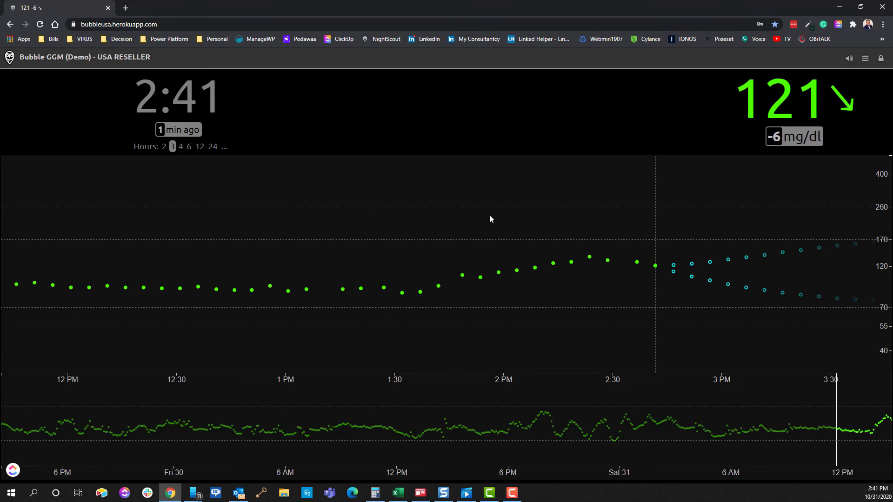
mouse_move(514, 164)
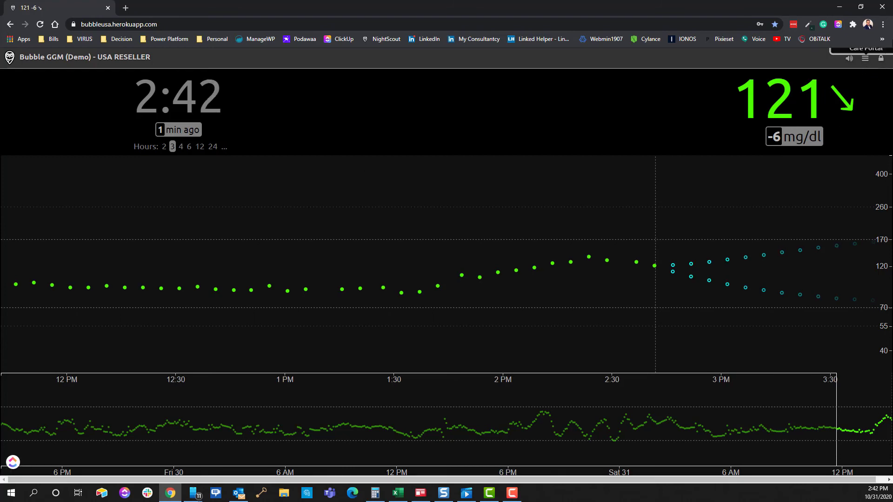
Generate Nightscout's Day to day report for the last 2 weeks (October 18–31, 2020) and scroll its daily charts
click(865, 58)
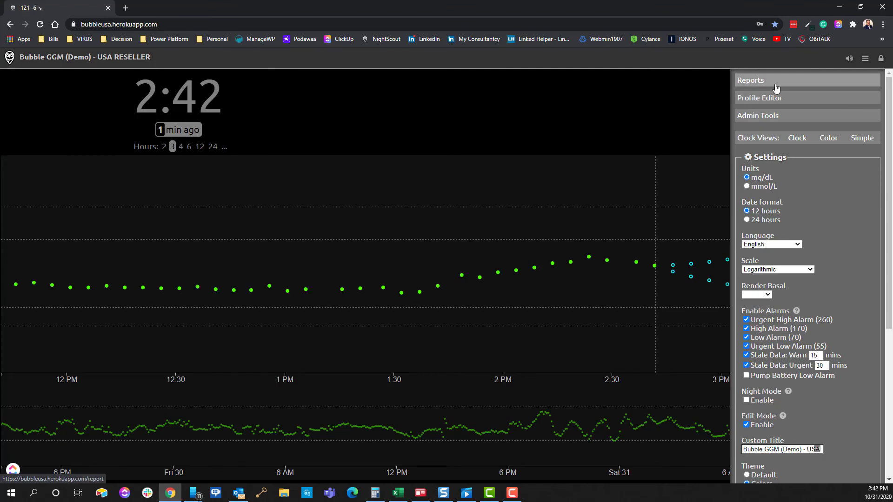
click(751, 80)
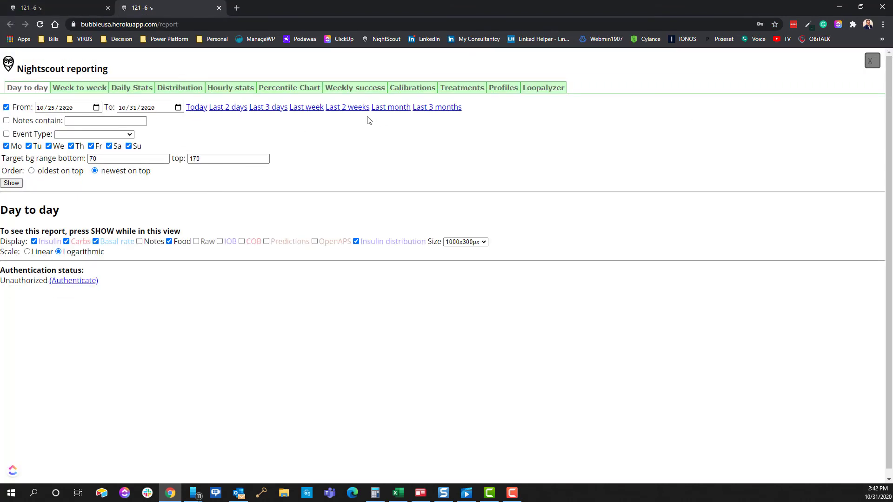
click(347, 107)
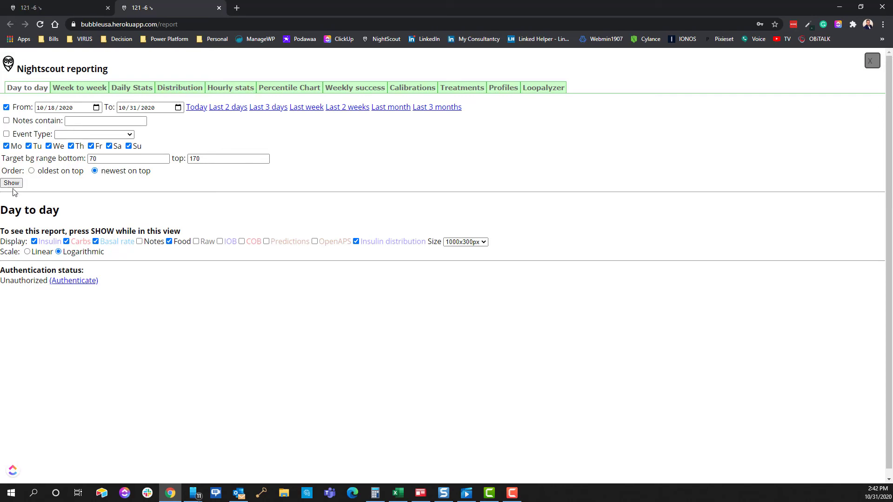
click(11, 183)
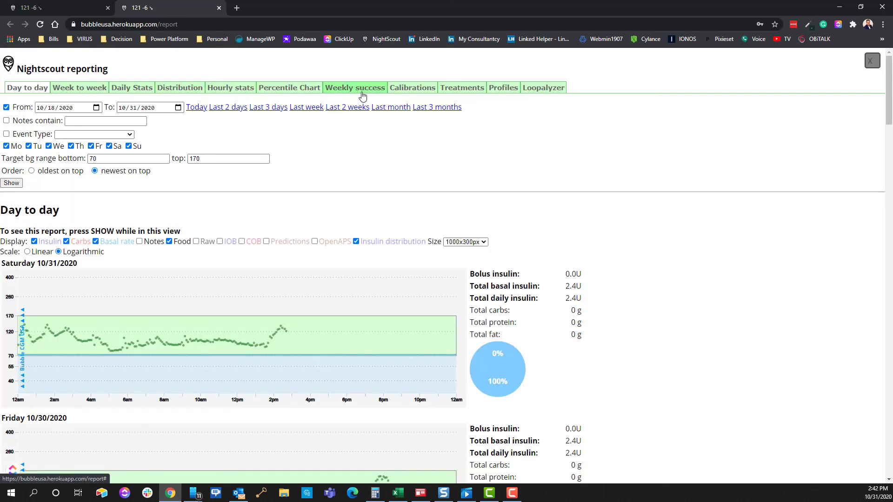
scroll(down, 3)
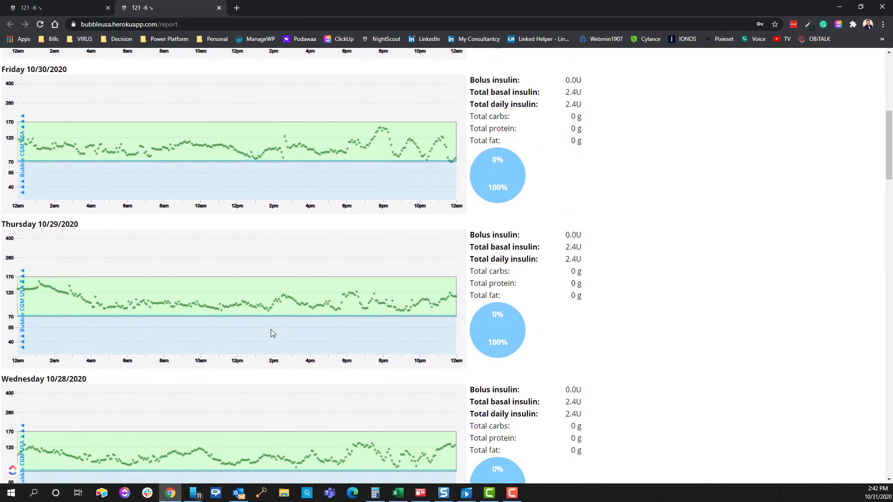
scroll(down, 3)
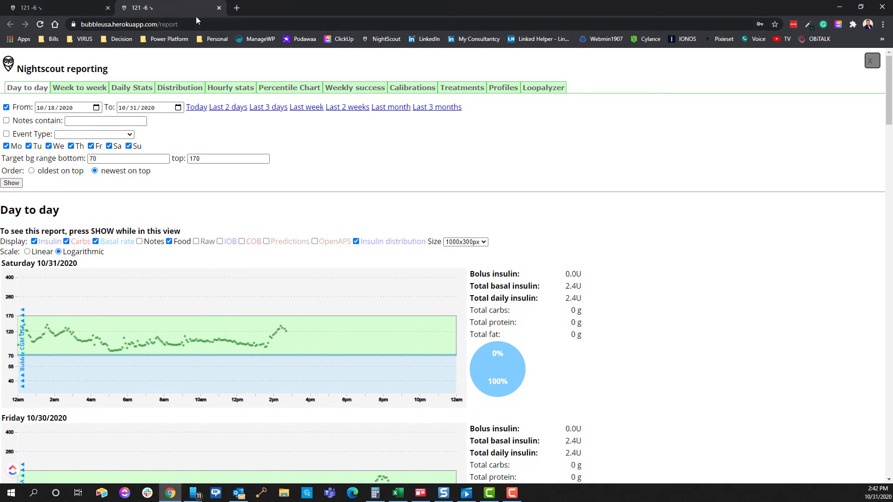
mouse_move(227, 16)
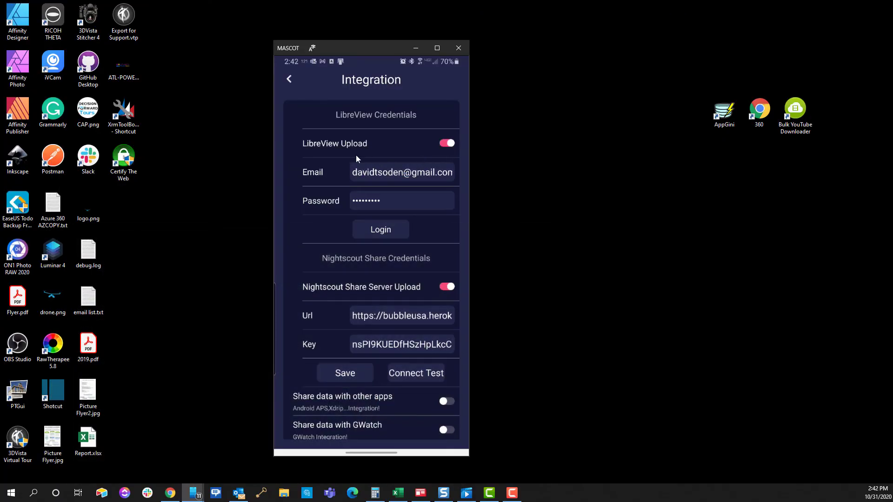
mouse_move(313, 149)
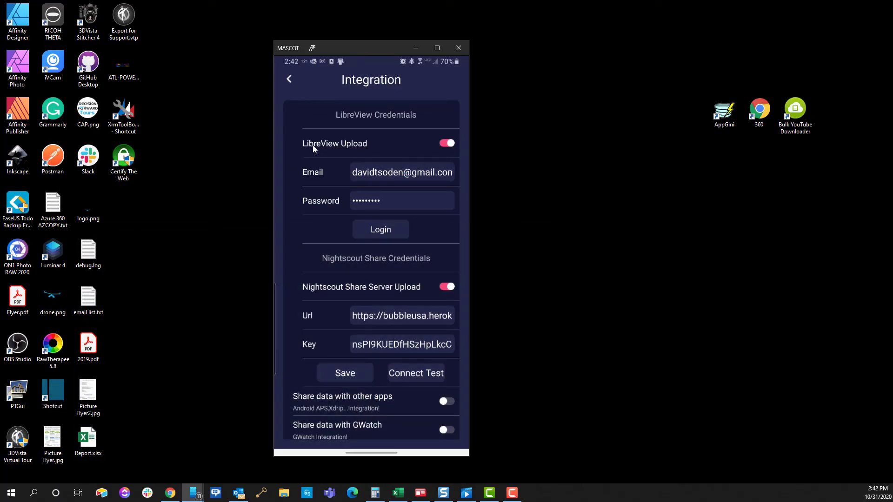
mouse_move(380, 325)
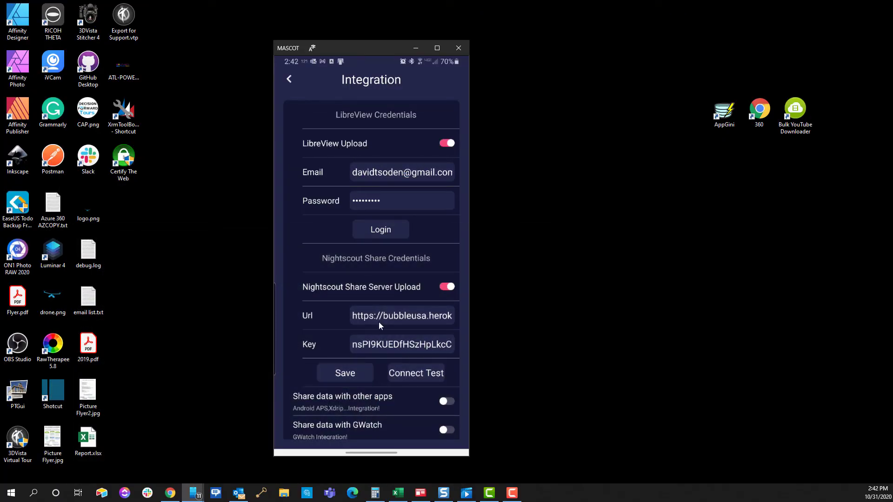
Scroll Diabox's Integration page past the LibreView and Nightscout toggles to the app and smartwatch sharing options
scroll(down, 3)
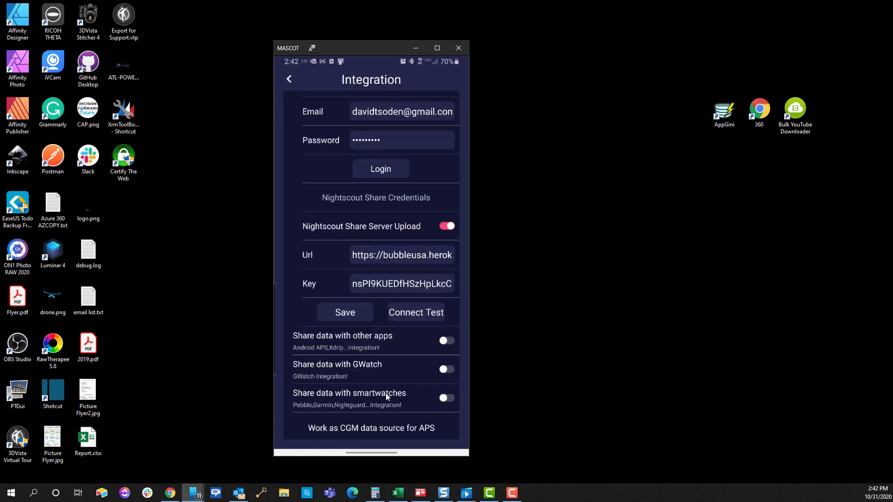
mouse_move(406, 388)
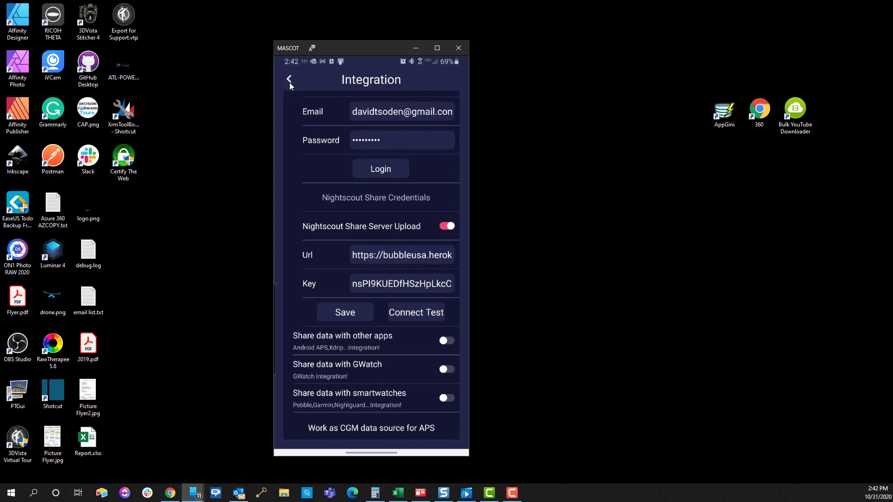
Go back from the Integration page to Diabox's main settings menu
click(289, 79)
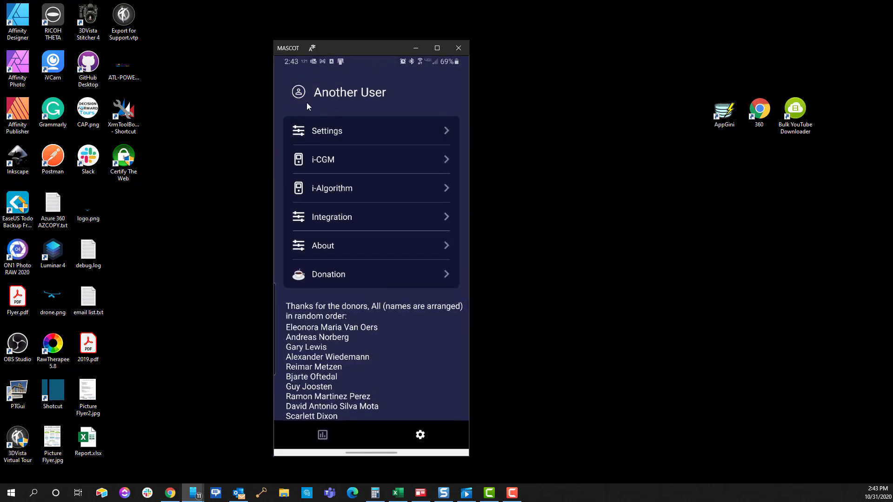
mouse_move(398, 110)
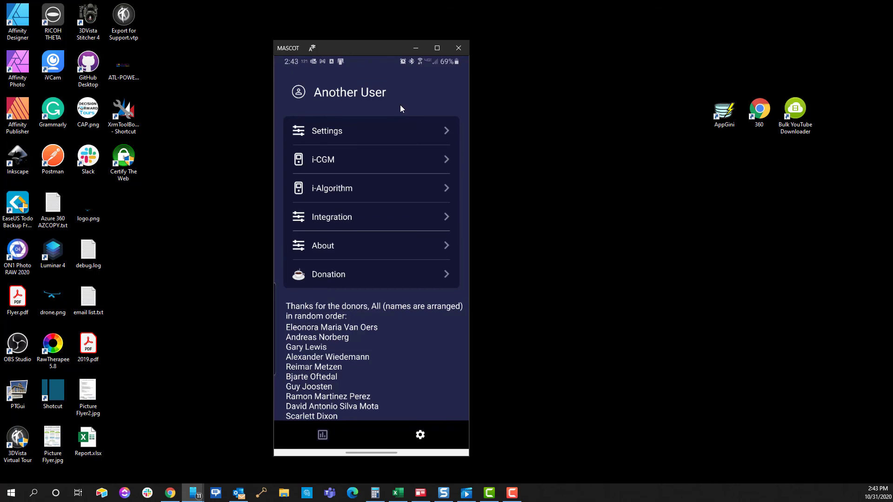
mouse_move(449, 417)
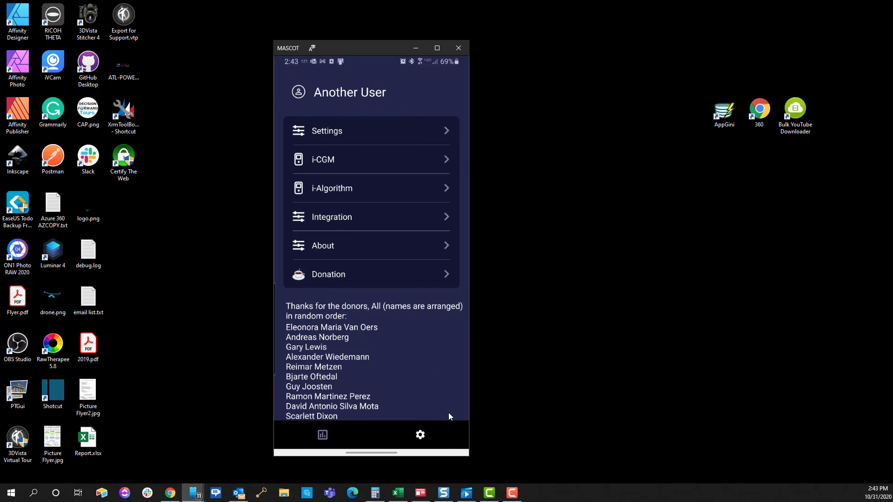
mouse_move(436, 453)
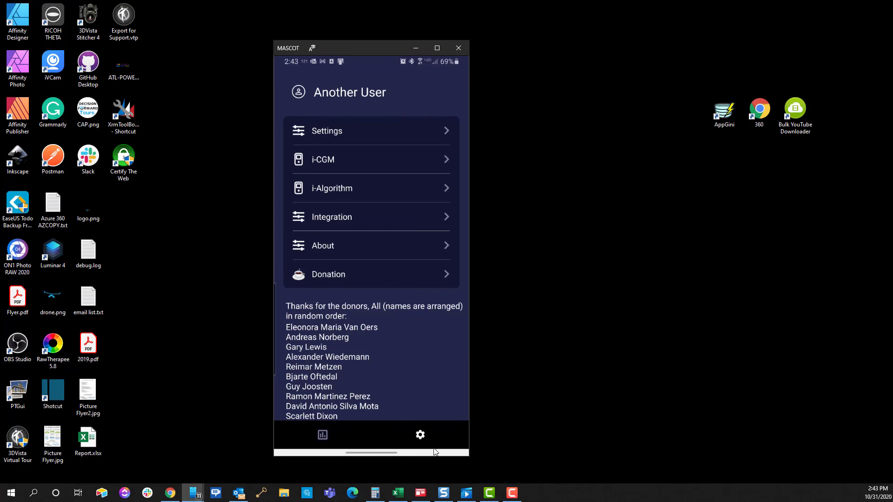
mouse_move(420, 110)
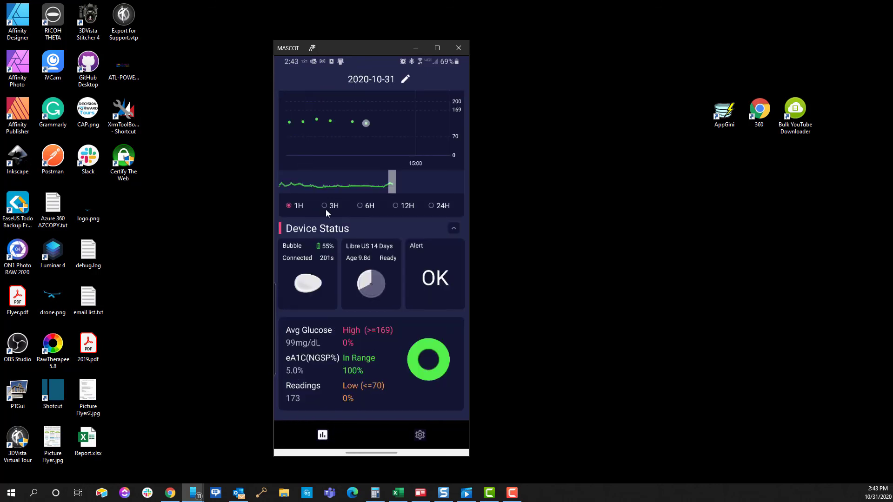
Switch the glucose chart to the 3H range above Device Status
click(323, 206)
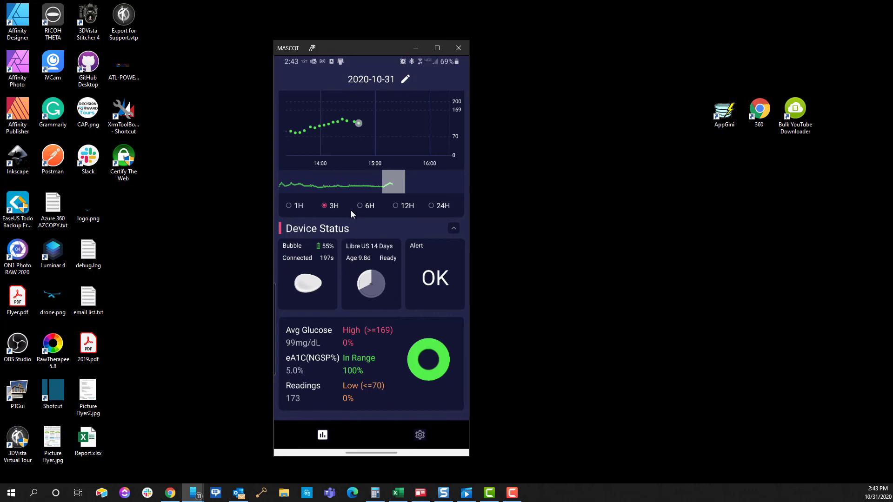
mouse_move(412, 164)
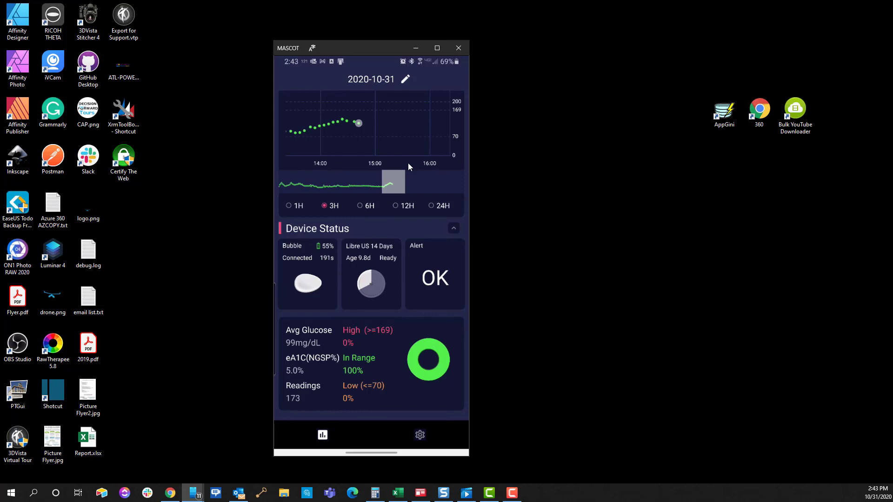
mouse_move(429, 192)
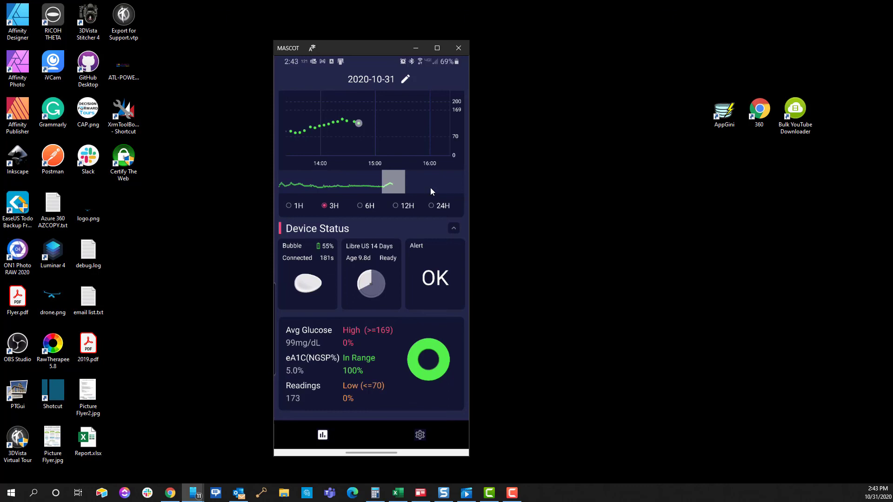
mouse_move(430, 190)
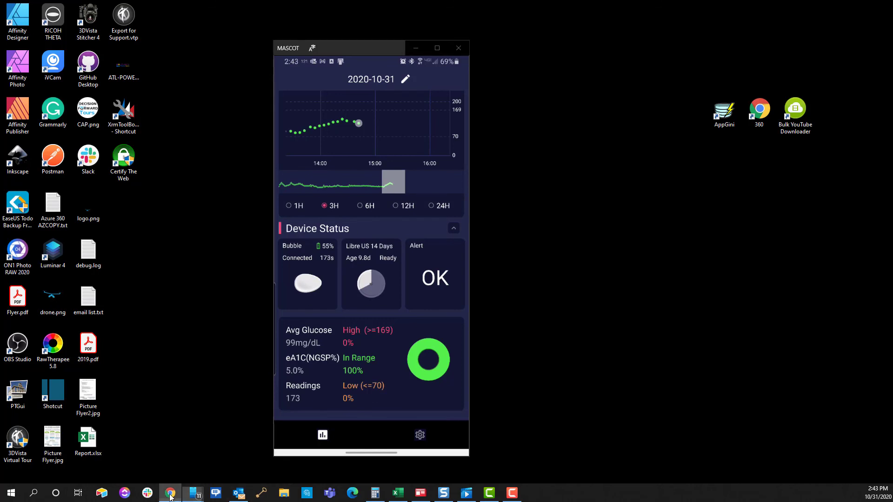
Visit bubblecgm.com in Chrome and view the US Shop listing the $169 Bubble Device Kit
click(169, 493)
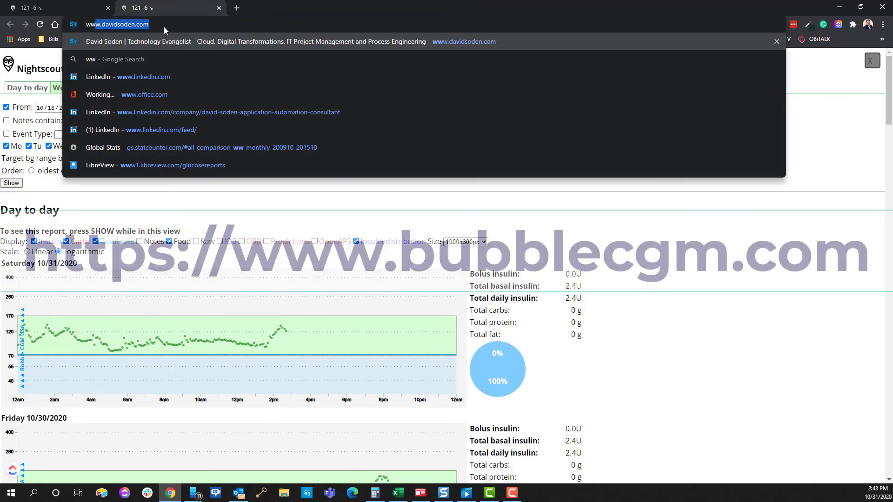
text(www.bu)
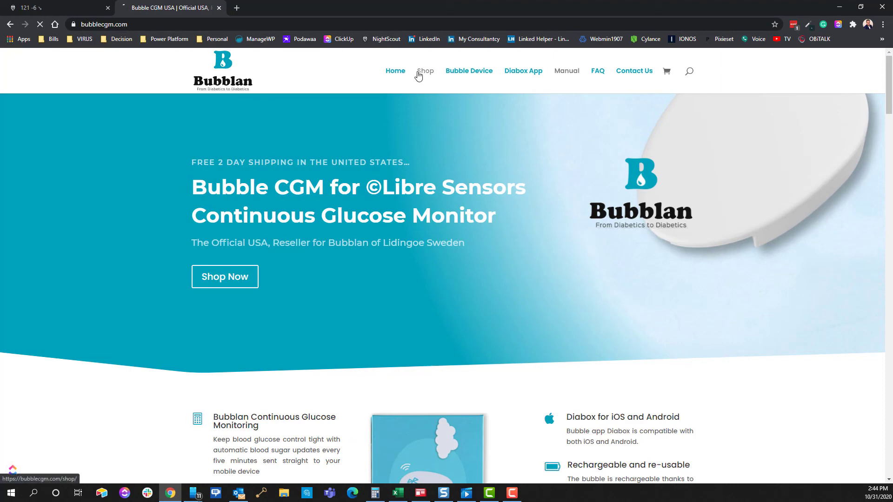
click(425, 70)
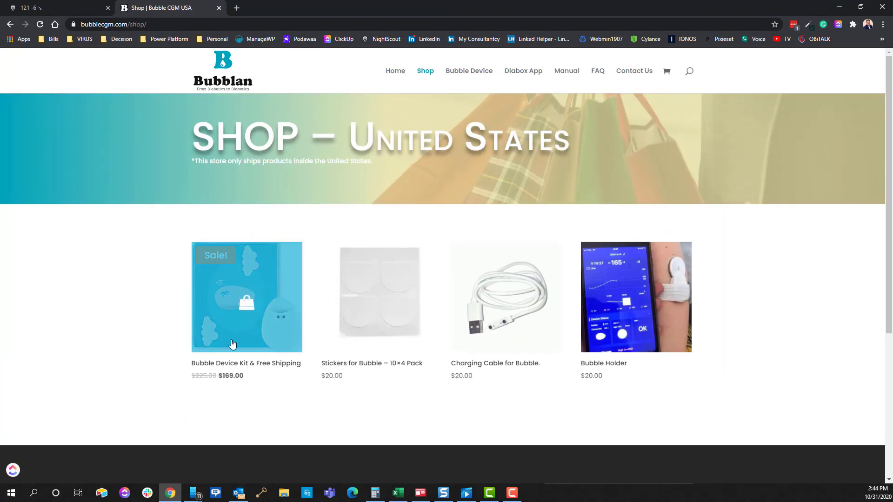